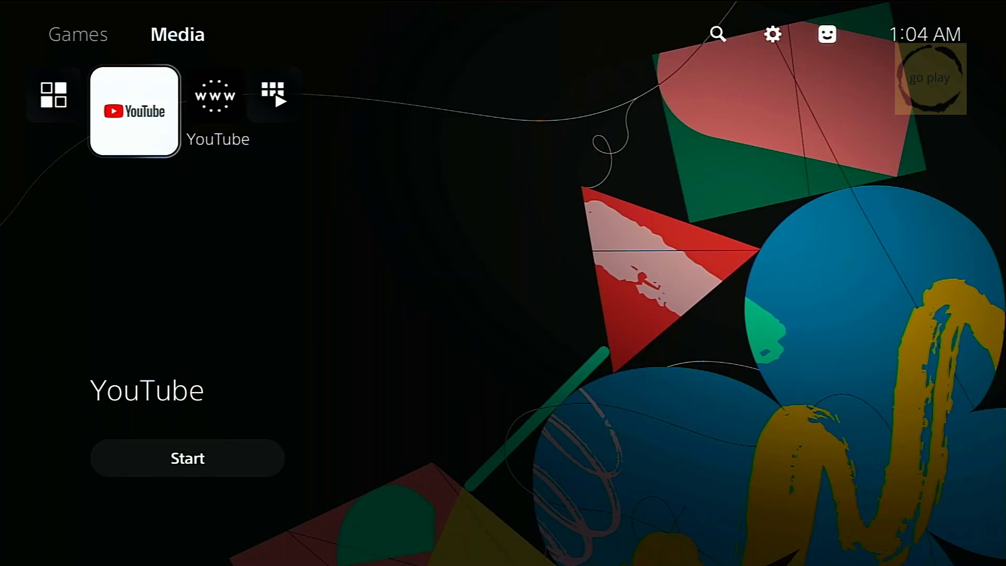
# Look at the registered Wi-Fi network's advanced settings, then return to the home screen
pyautogui.click(187, 457)
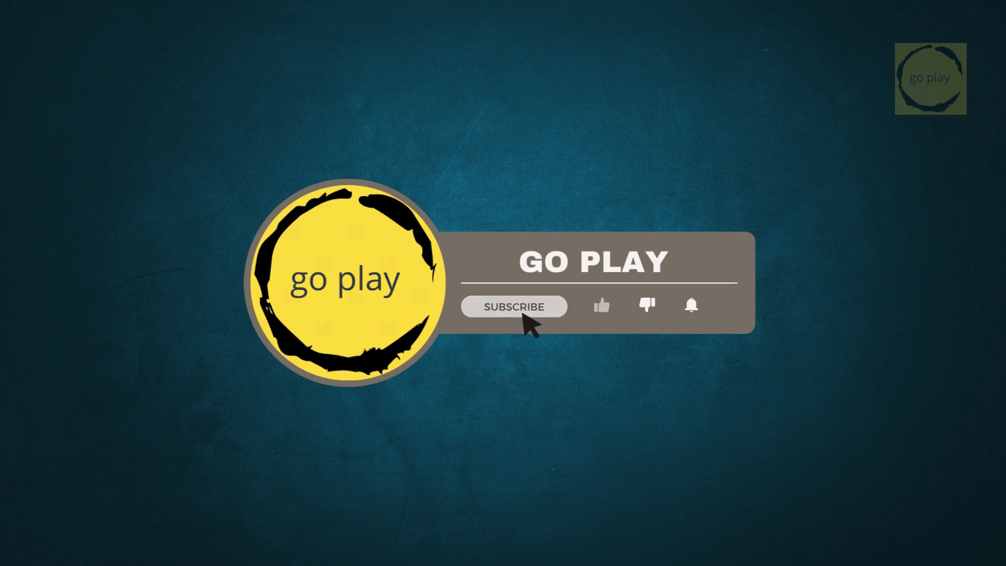
pyautogui.click(514, 306)
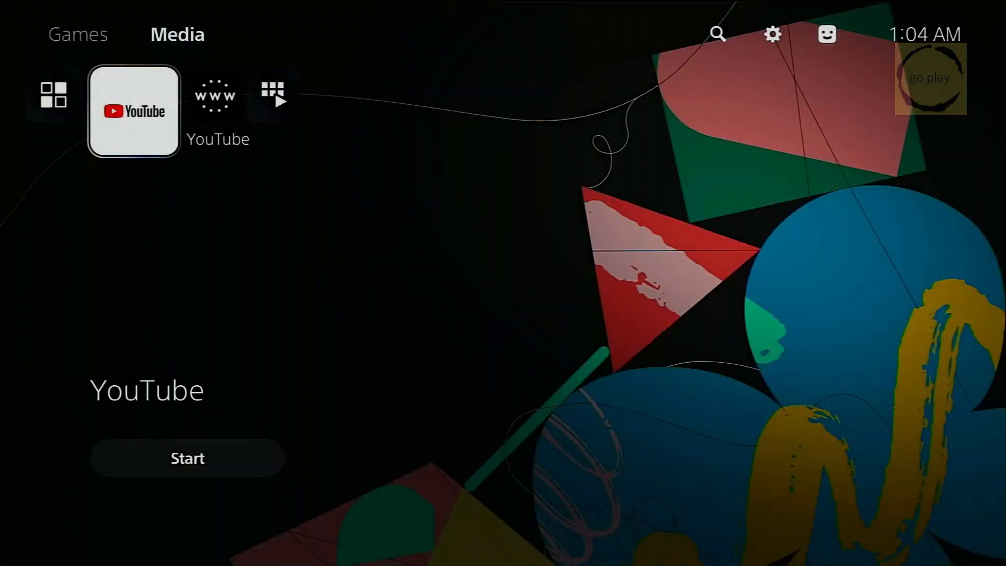
pyautogui.click(187, 458)
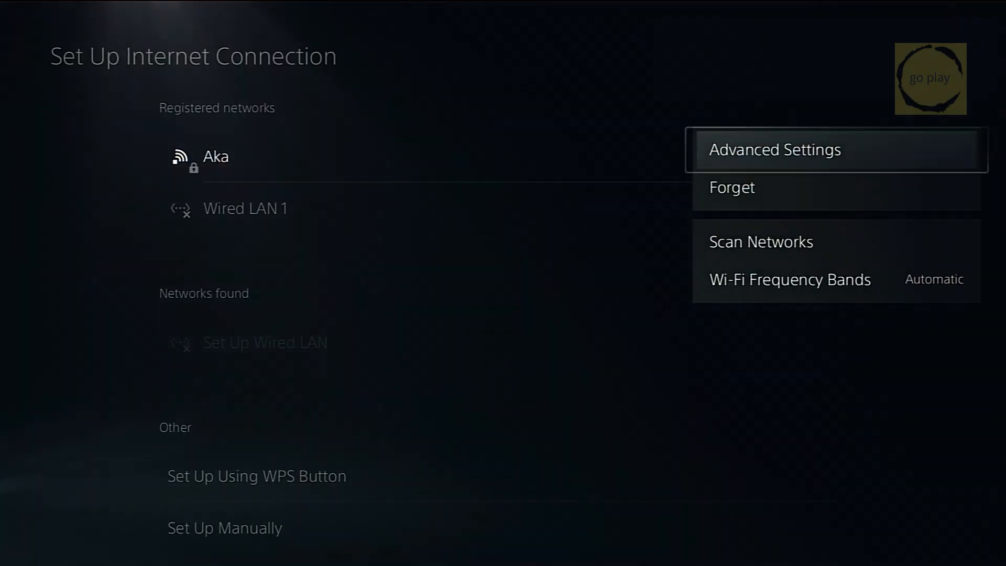
pyautogui.click(775, 150)
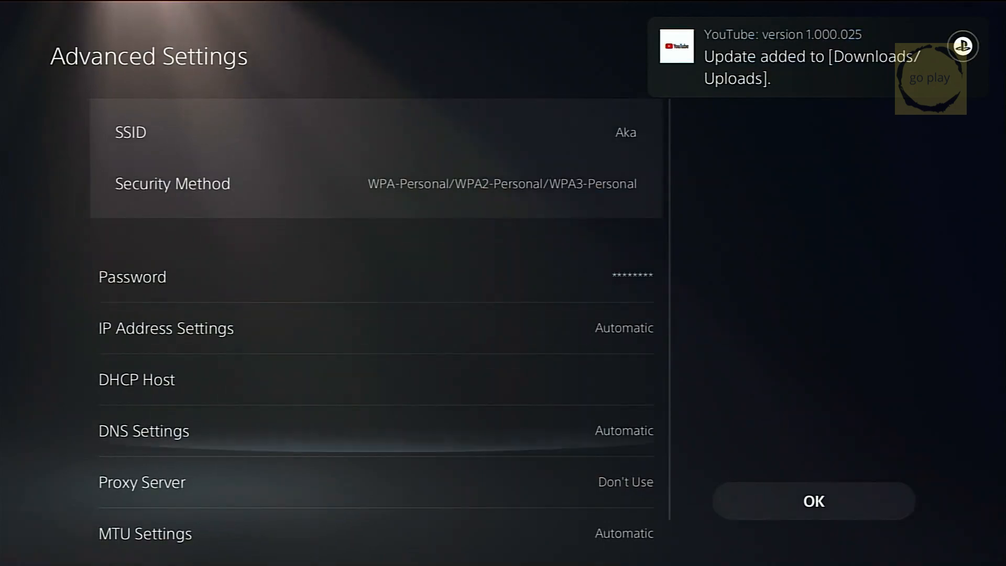
pyautogui.click(143, 430)
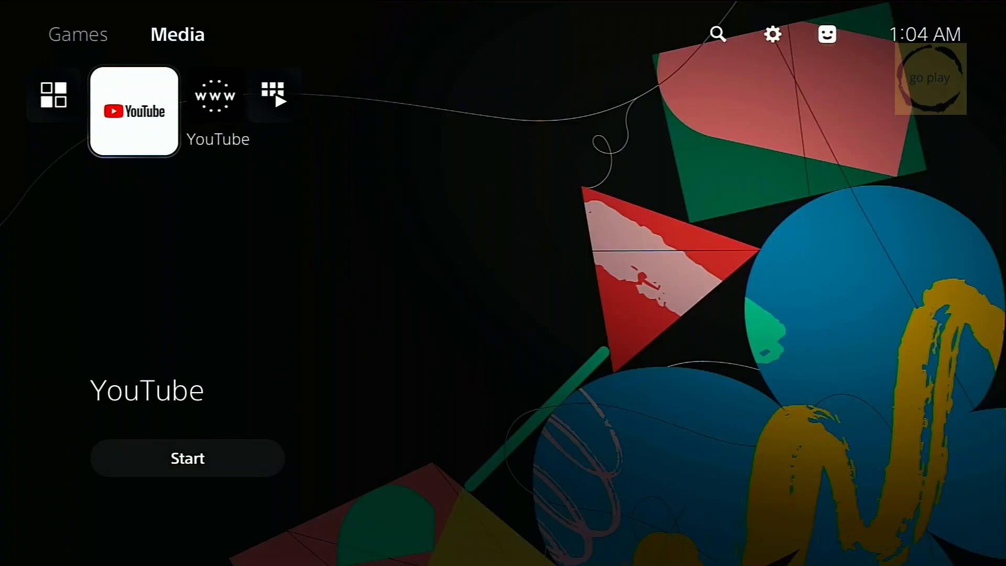
# Scroll the Y2JB README down to the appinfo_editor.py update-blocking section and its warning
pyautogui.click(188, 458)
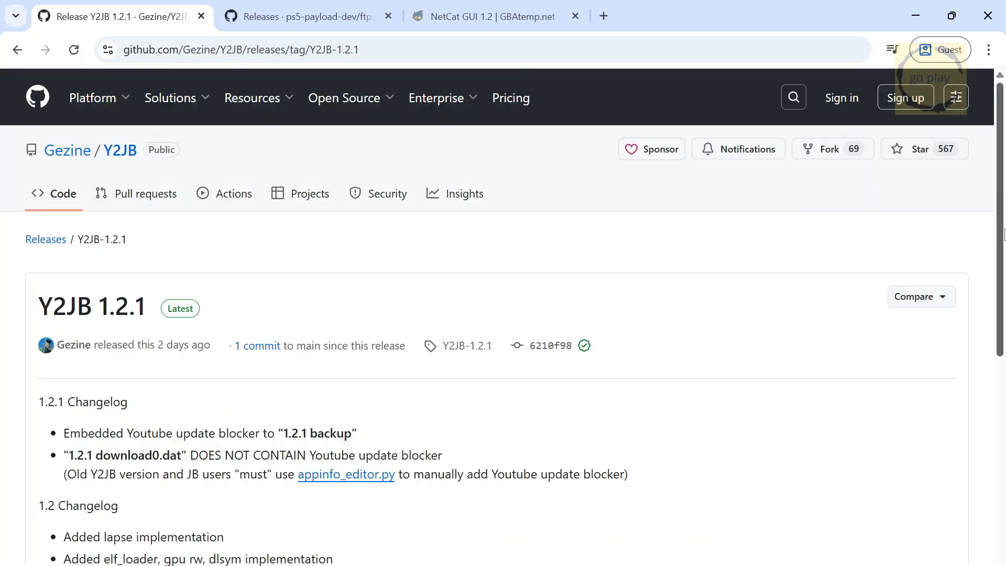
pyautogui.scroll(-3)
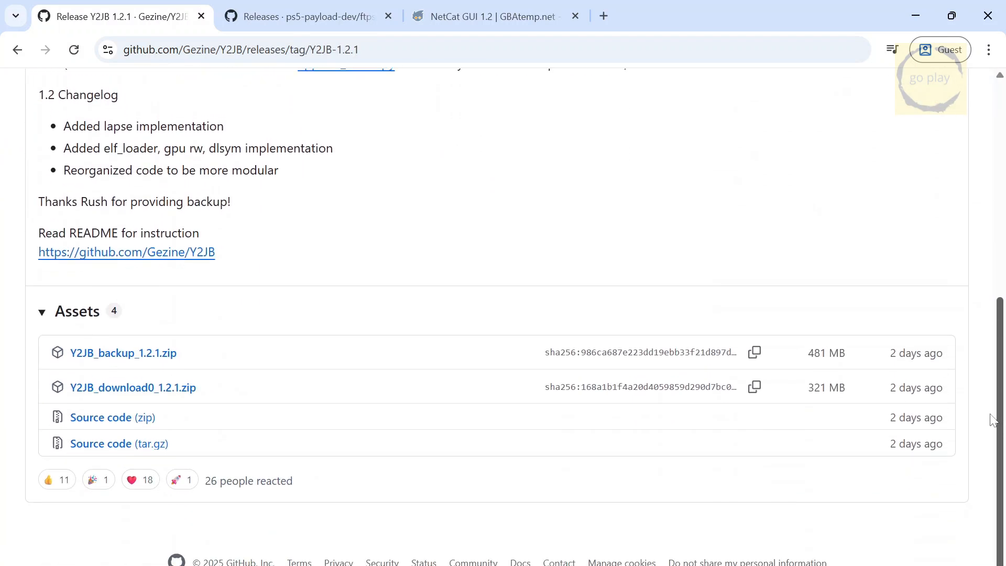
pyautogui.scroll(-3)
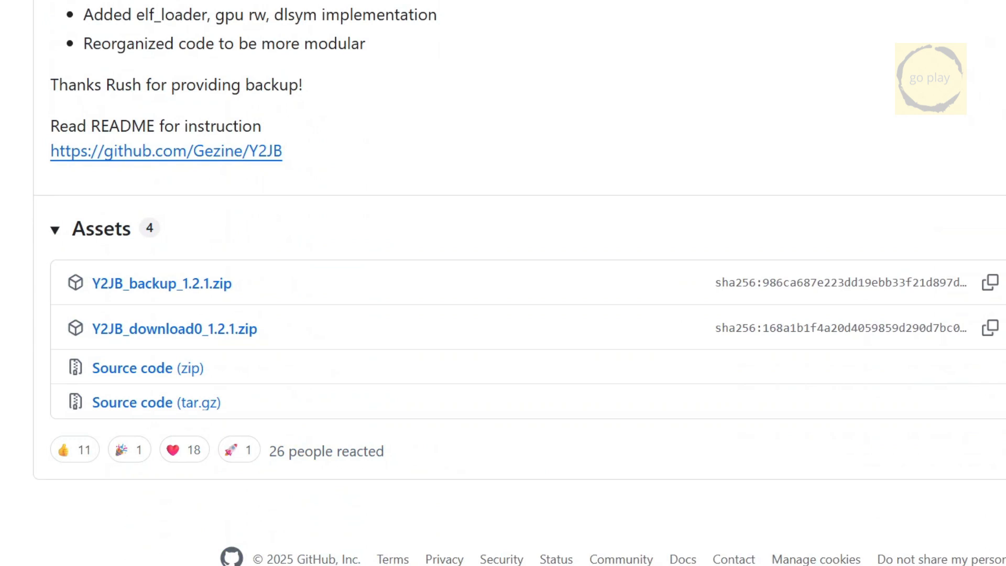
pyautogui.scroll(-3)
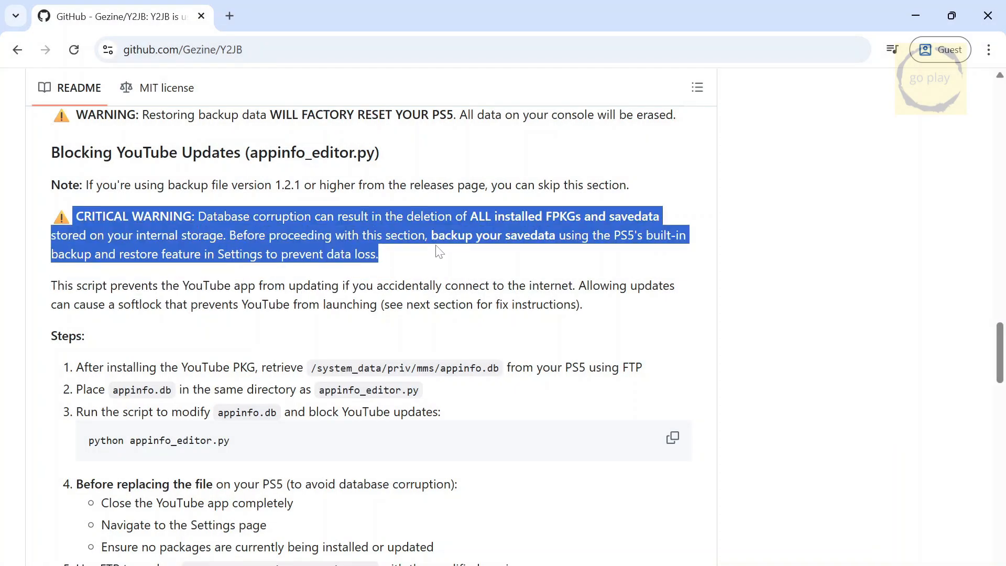
pyautogui.moveTo(438, 263)
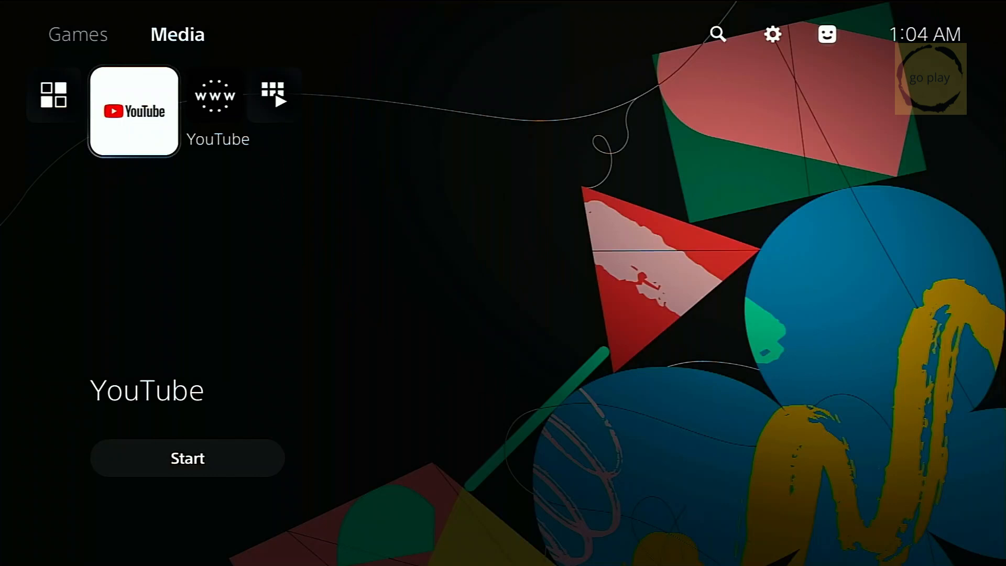
# From the quick control bar, view the network connection status and enter full Network Settings
pyautogui.click(188, 458)
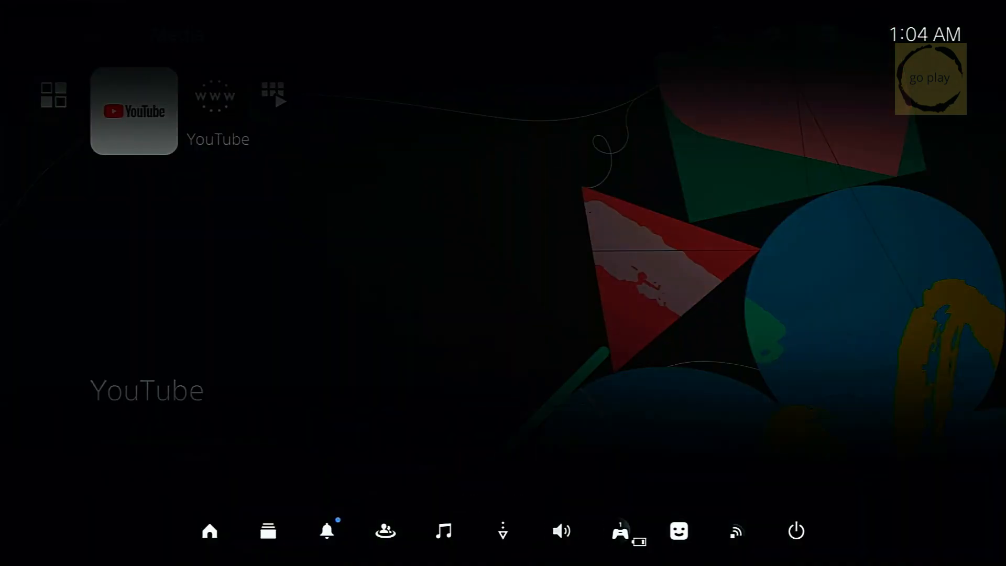
pyautogui.click(735, 531)
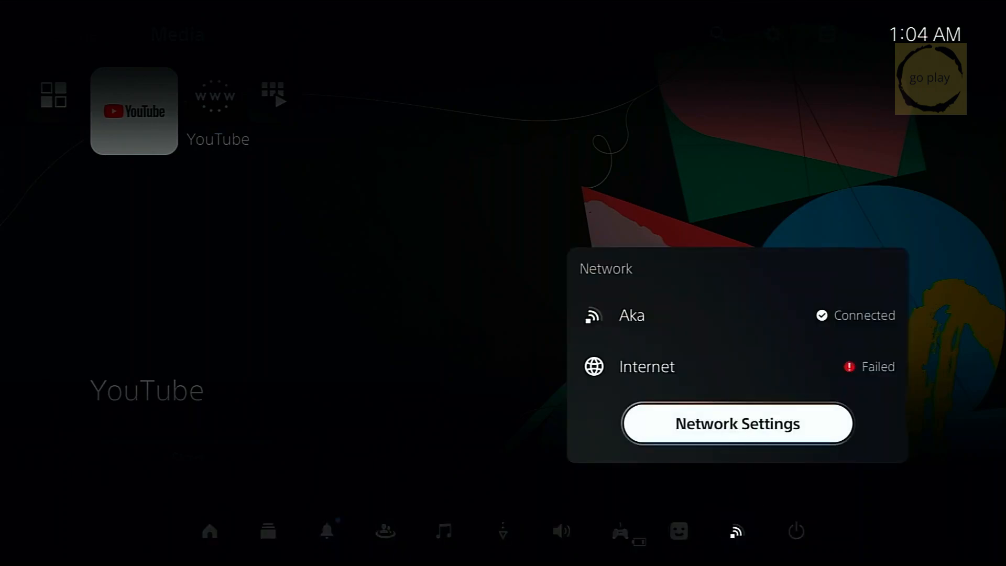
pyautogui.click(737, 423)
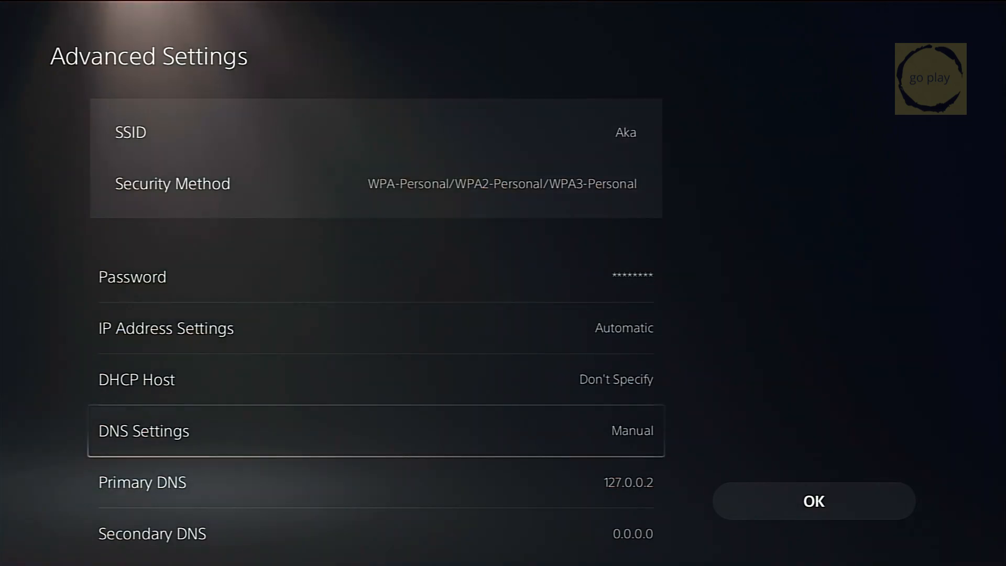
# Set the Wi-Fi network's DNS to manual with primary DNS 127.0.0.2 and save
pyautogui.click(376, 431)
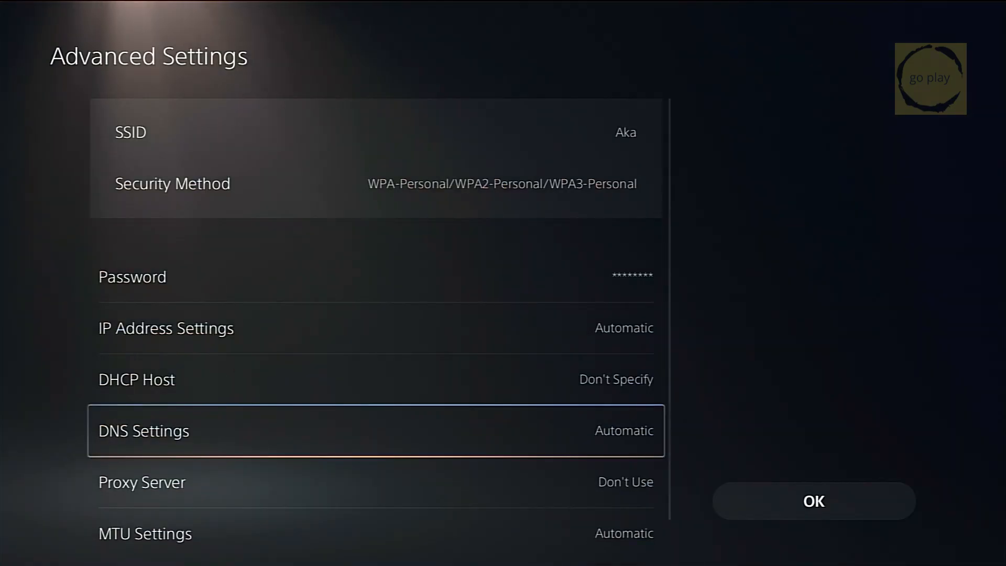
pyautogui.click(812, 501)
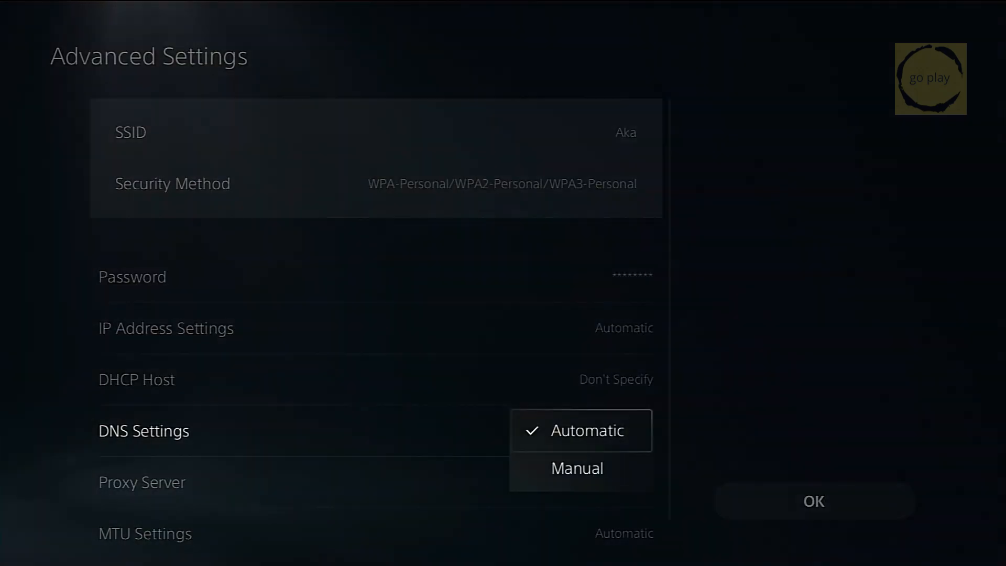
pyautogui.click(575, 468)
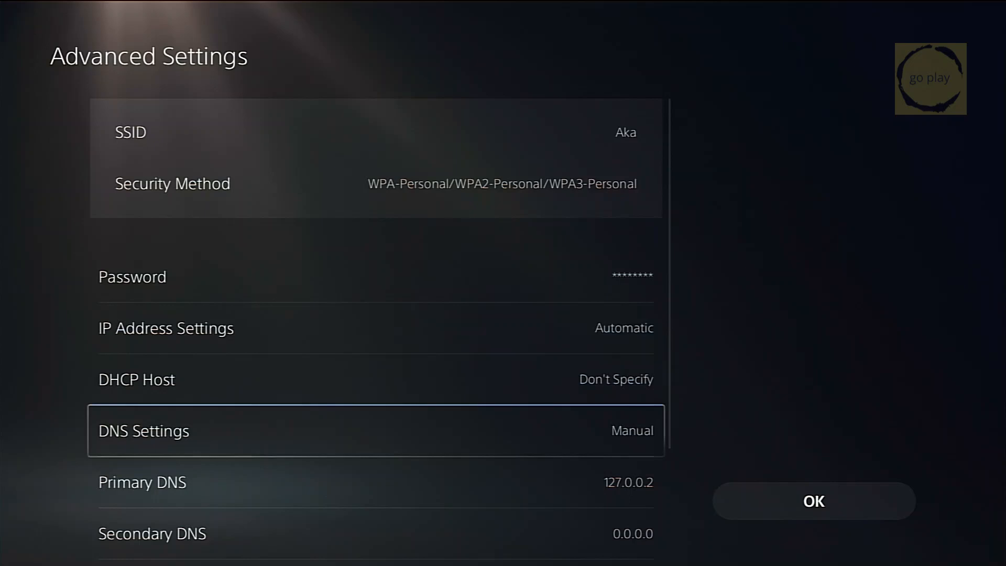
pyautogui.click(812, 501)
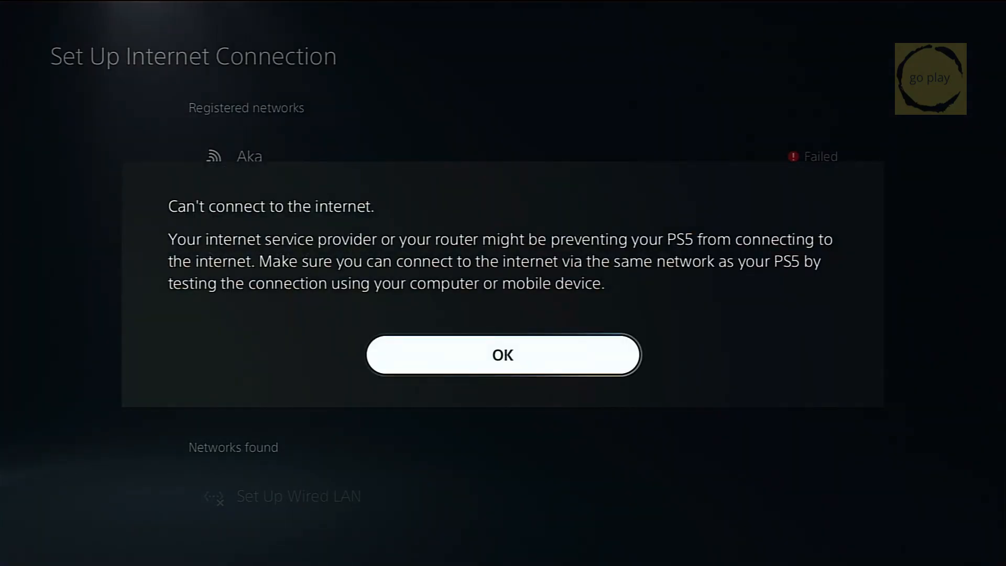
# Dismiss the can't-connect notice and launch YouTube from the home screen
pyautogui.click(503, 354)
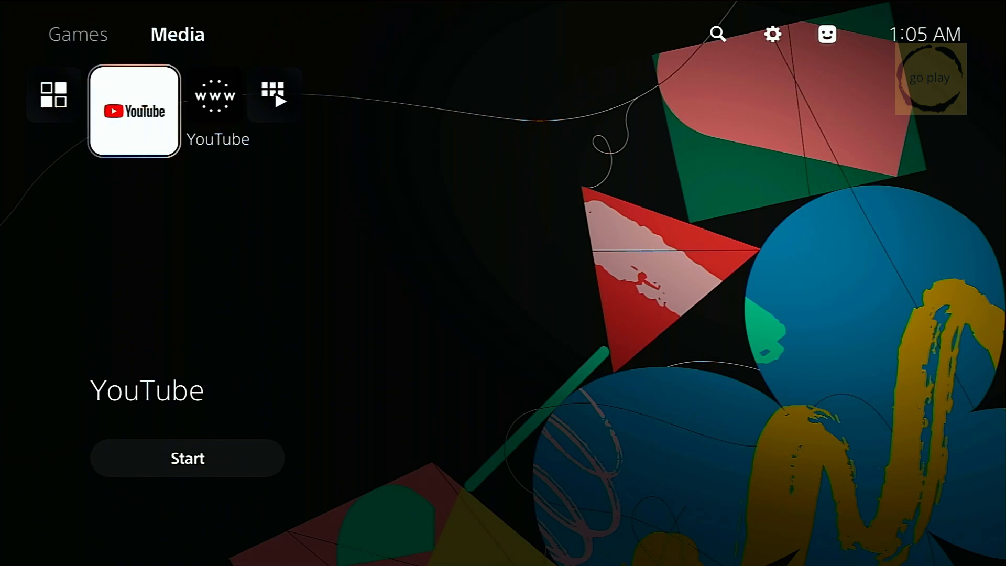
pyautogui.click(186, 458)
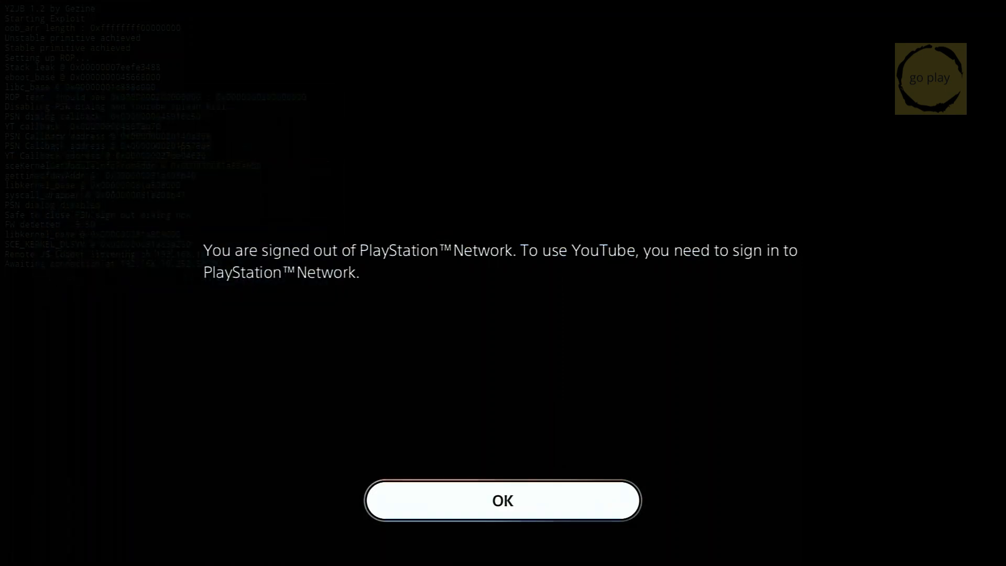
# Dismiss the 'You are signed out of PlayStation Network' message
pyautogui.click(503, 500)
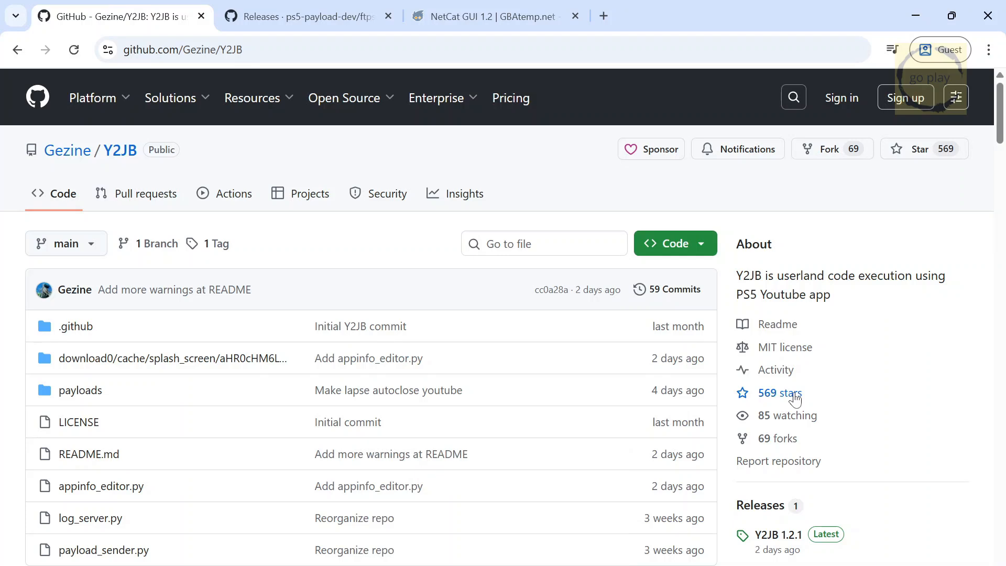
# Download the Y2JB repository ZIP and the ftpsrv-ps5.elf payload from GitHub
pyautogui.click(667, 243)
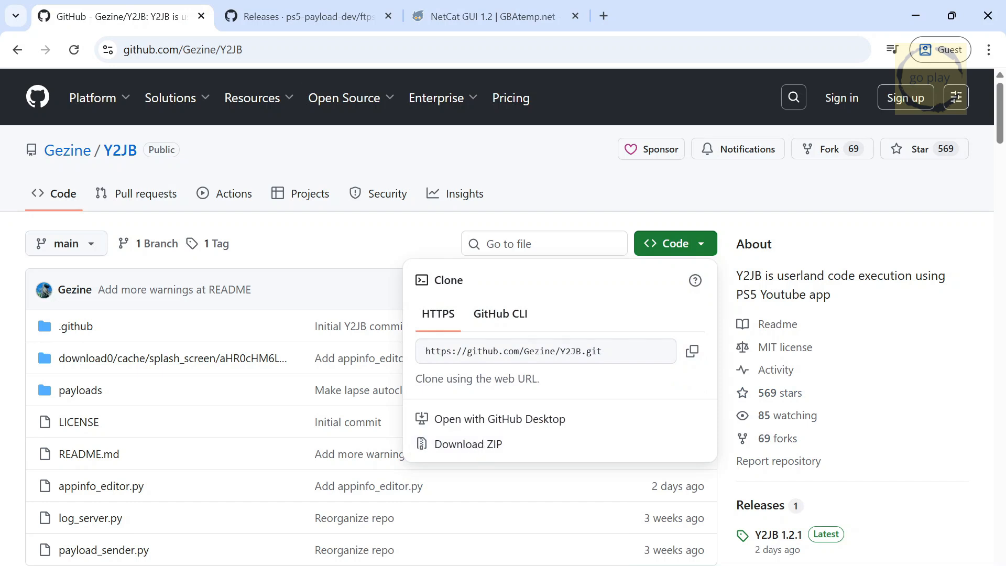
pyautogui.click(302, 16)
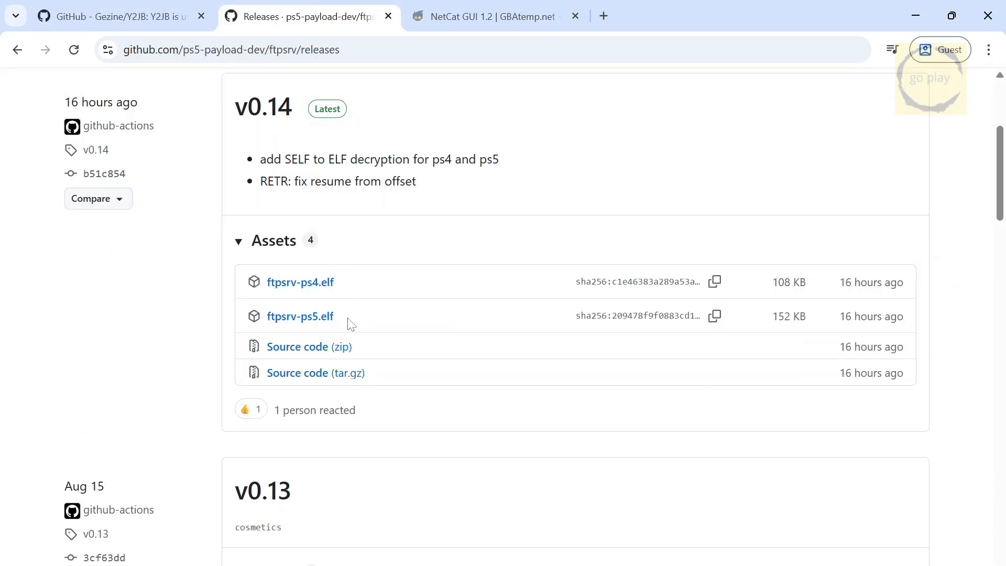
pyautogui.doubleClick(300, 315)
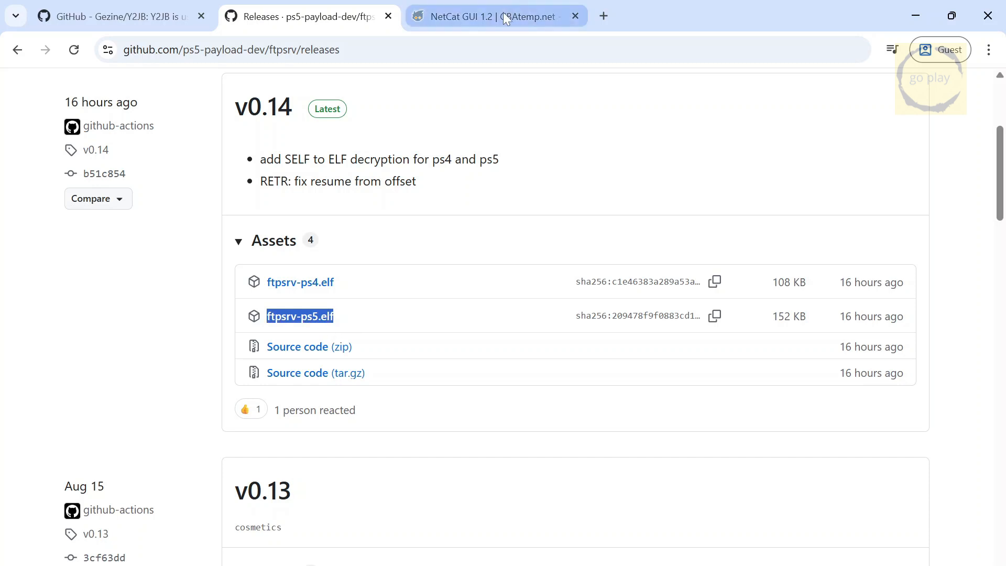
pyautogui.click(494, 16)
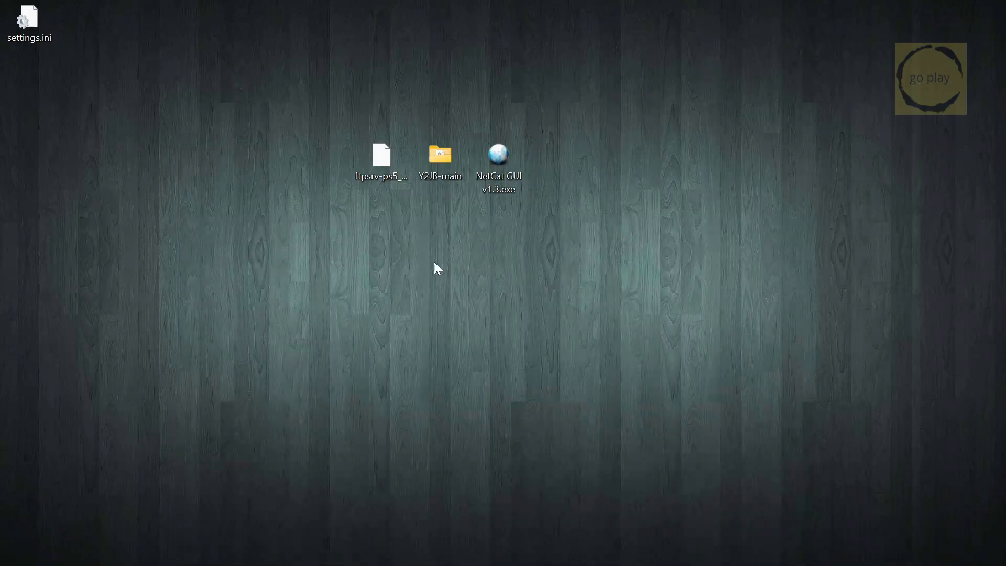
# Send Y2JB-main\payloads\lapse.js with NetCat GUI, then enter port 9021 for ftpsrv
pyautogui.click(440, 157)
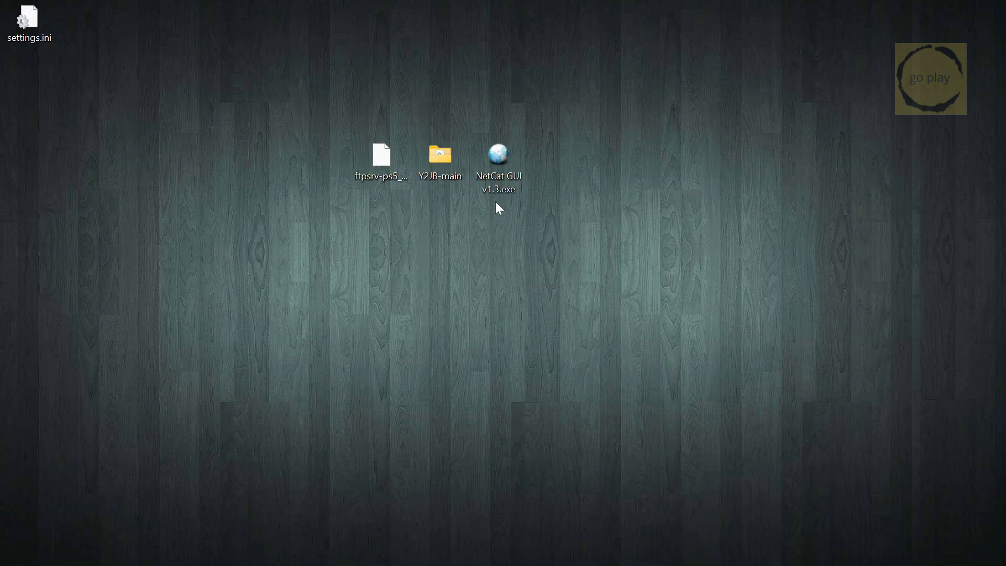
pyautogui.doubleClick(499, 154)
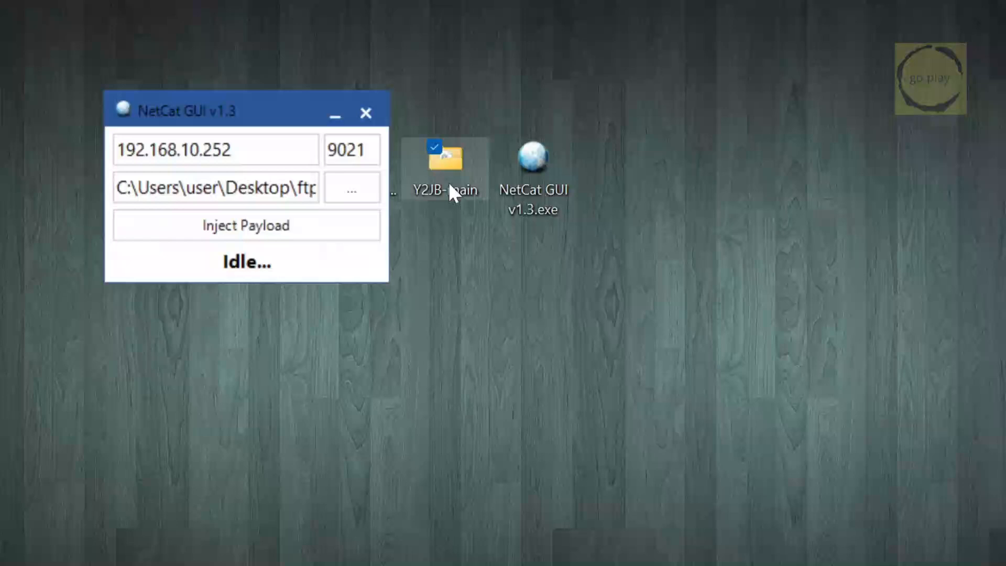
pyautogui.doubleClick(443, 156)
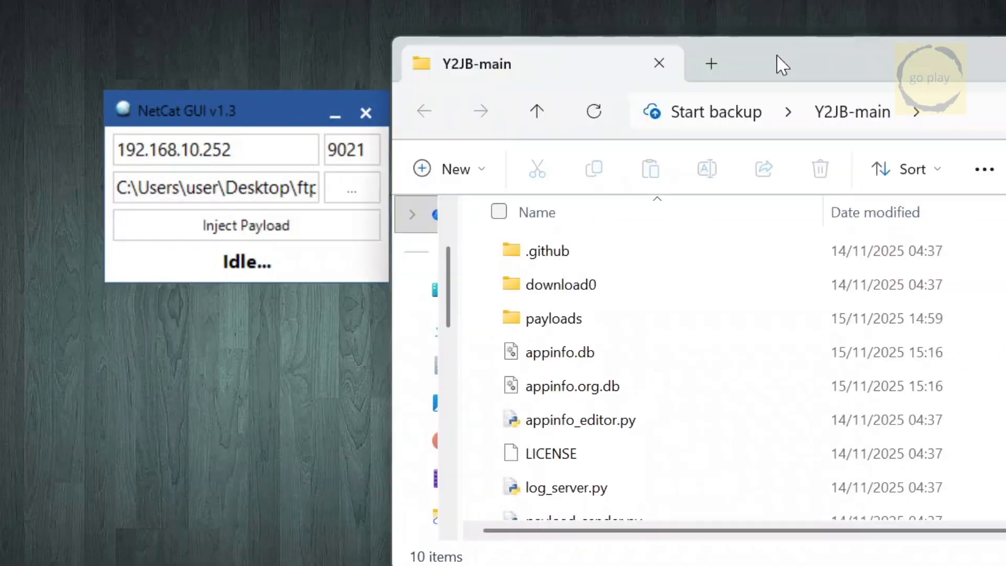
pyautogui.click(555, 318)
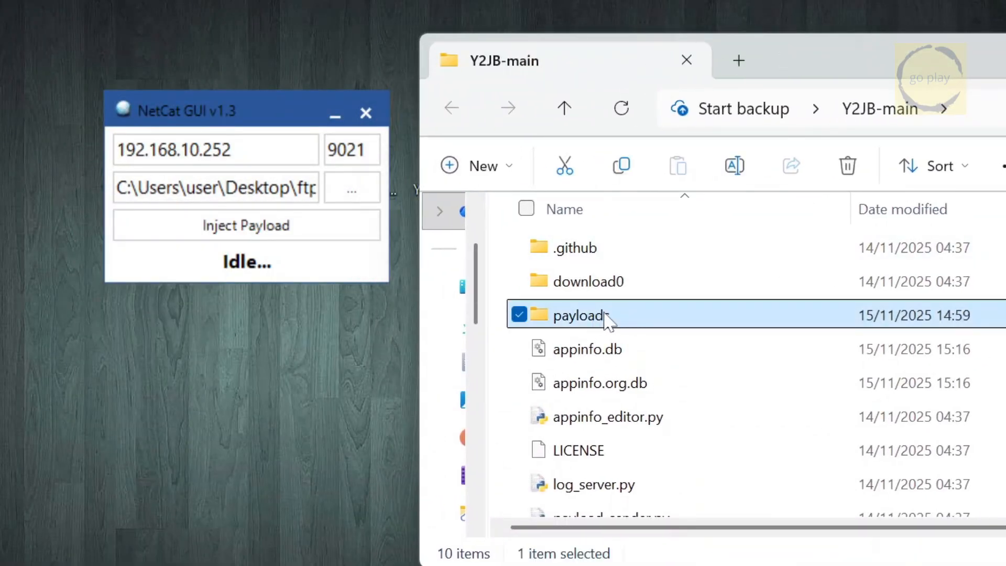
pyautogui.doubleClick(578, 315)
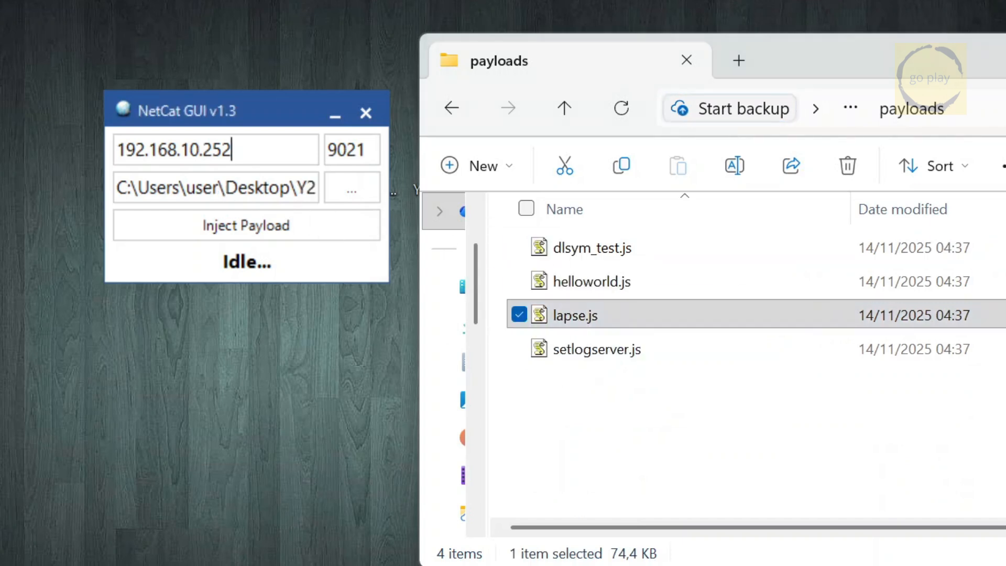
pyautogui.doubleClick(351, 150)
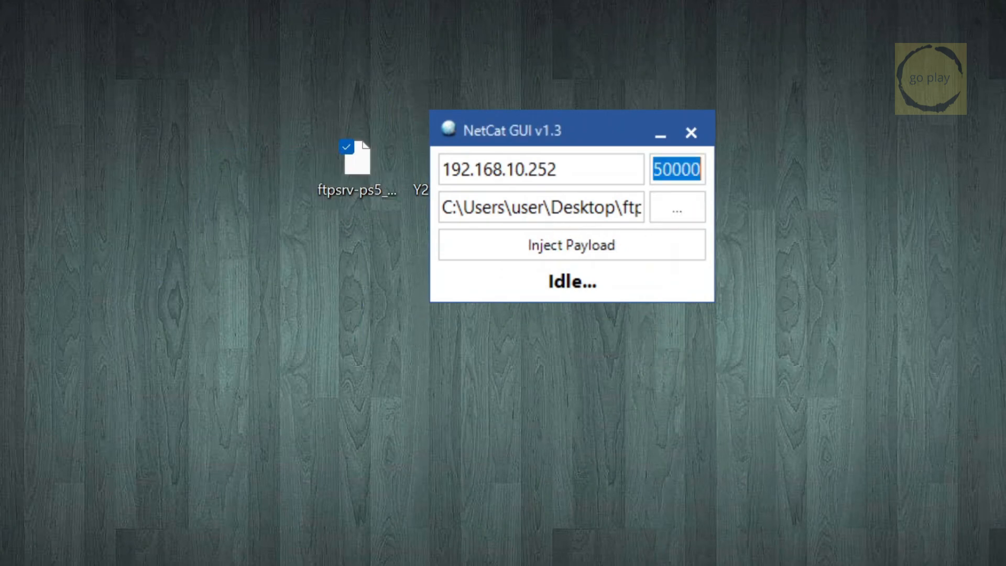
pyautogui.write('9021')
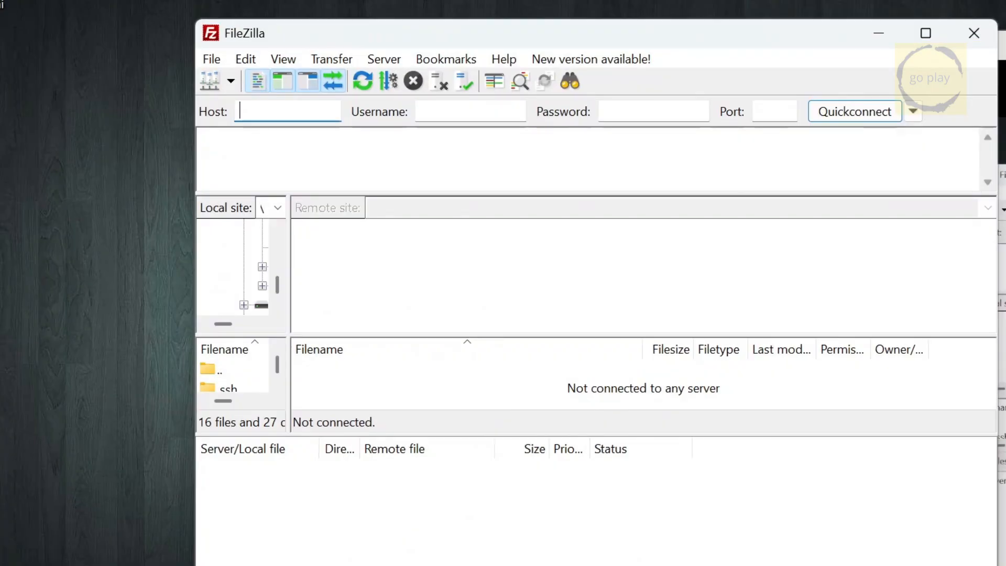
# Quickconnect to 192.168.10.252, open /system_data/priv/mms and download appinfo.db
pyautogui.write('192.168.10.252')
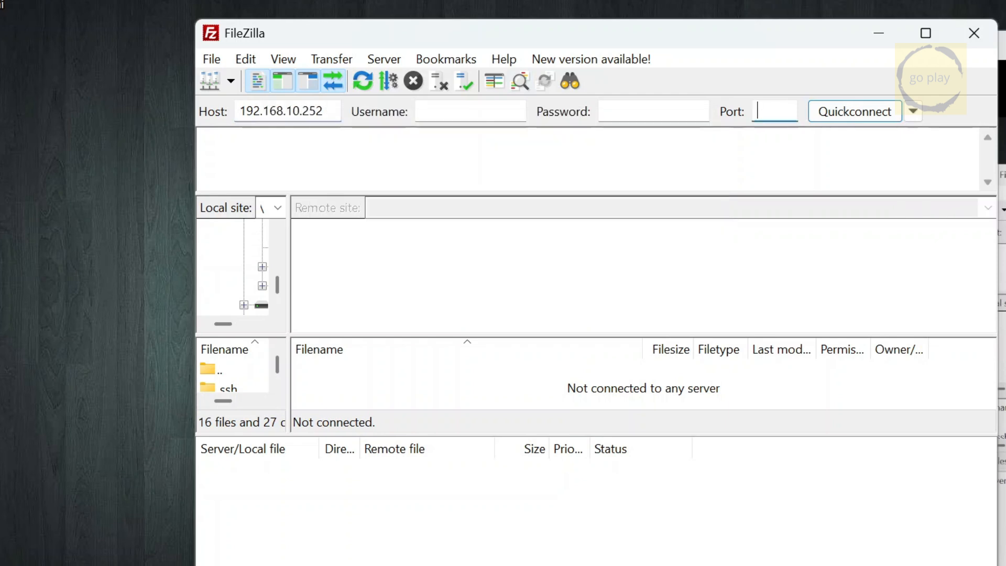
pyautogui.click(854, 111)
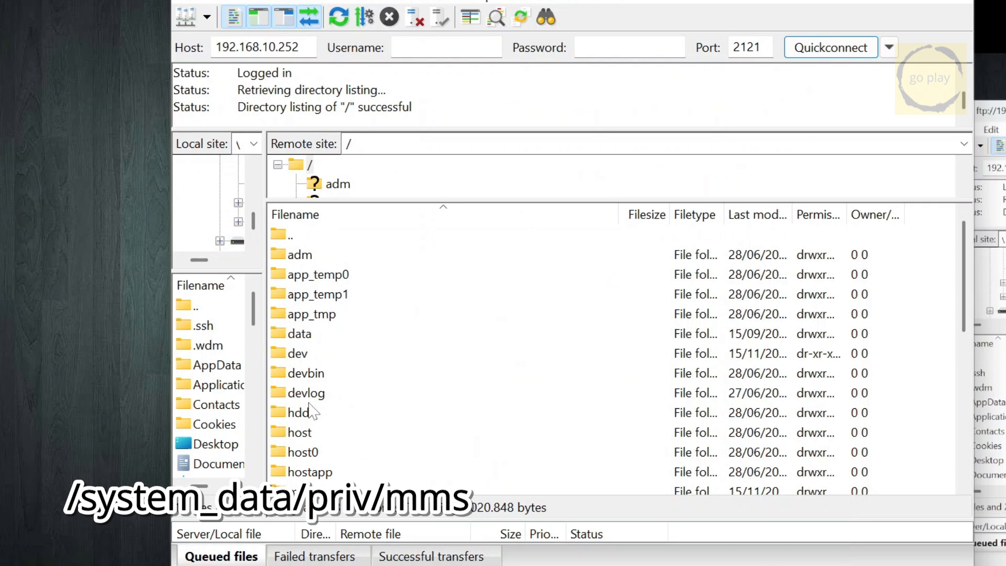
pyautogui.scroll(-3)
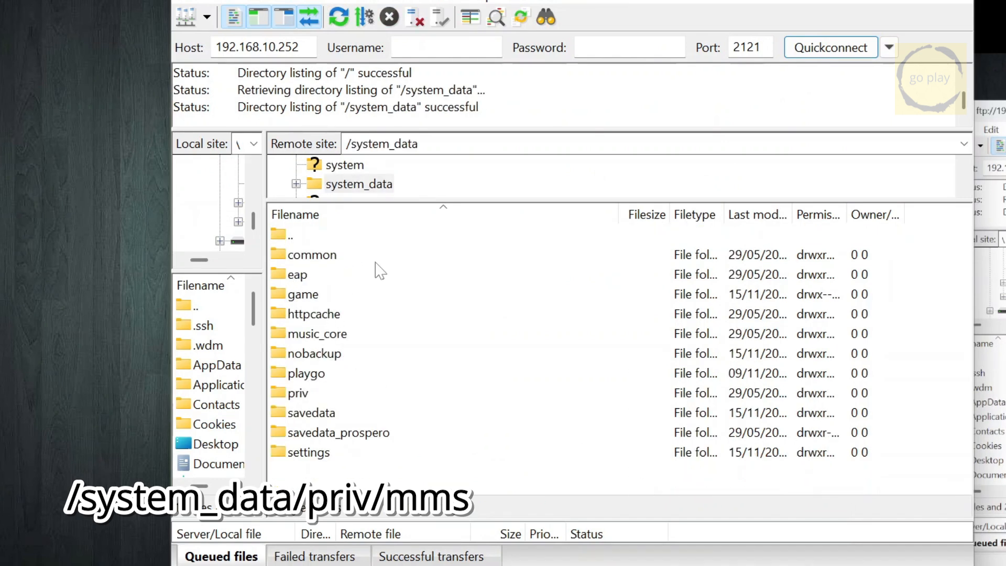
pyautogui.click(297, 393)
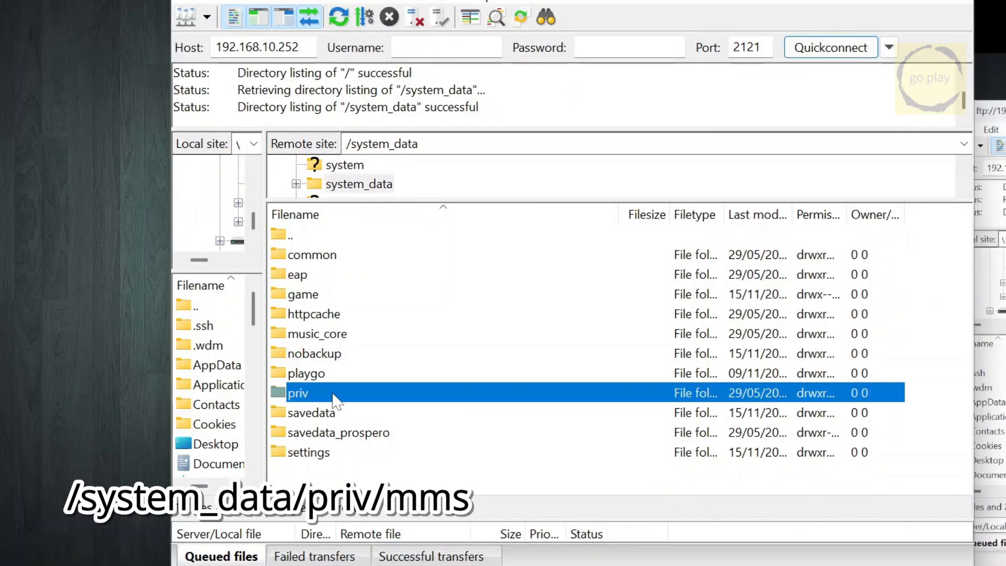
pyautogui.doubleClick(298, 393)
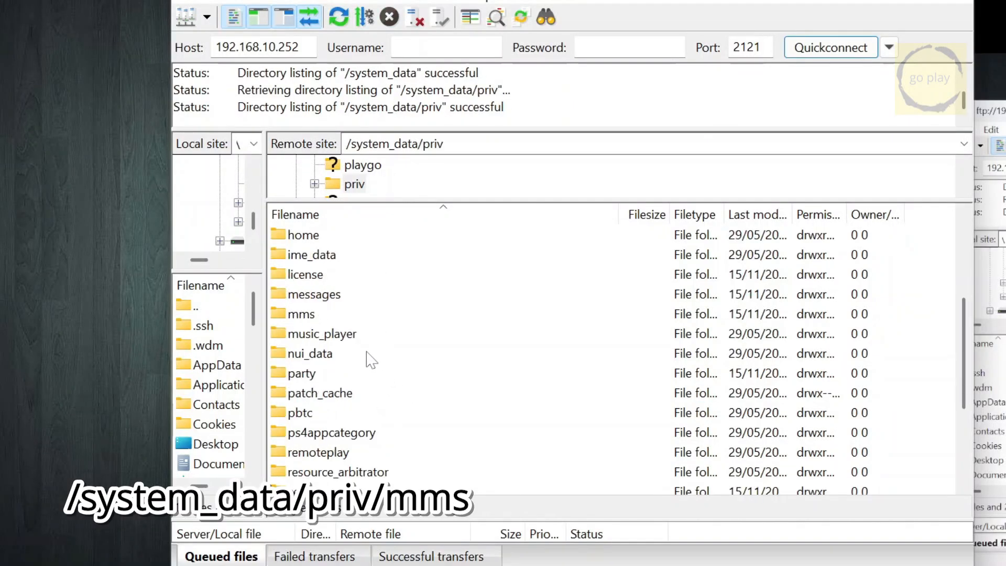
pyautogui.click(302, 314)
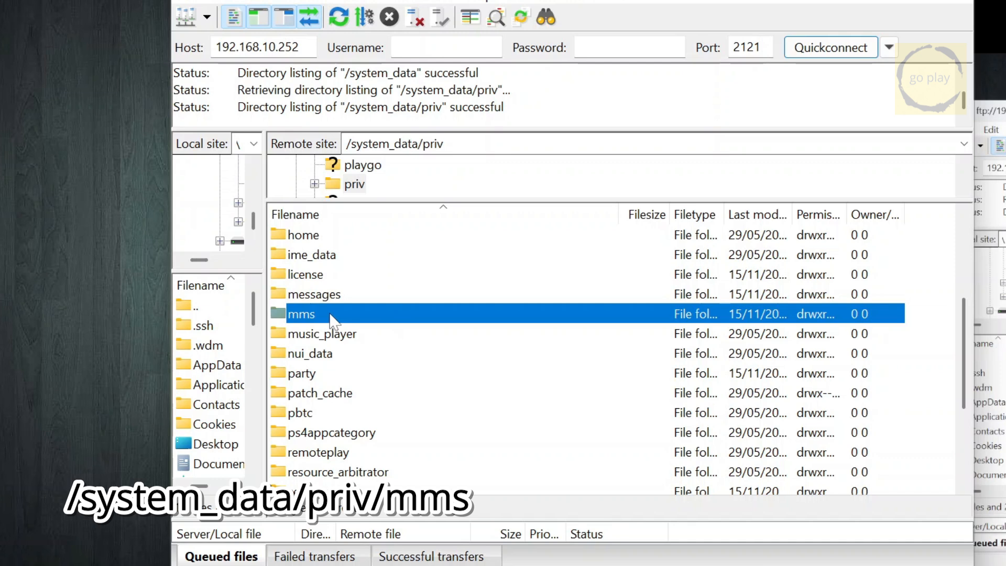
pyautogui.doubleClick(302, 314)
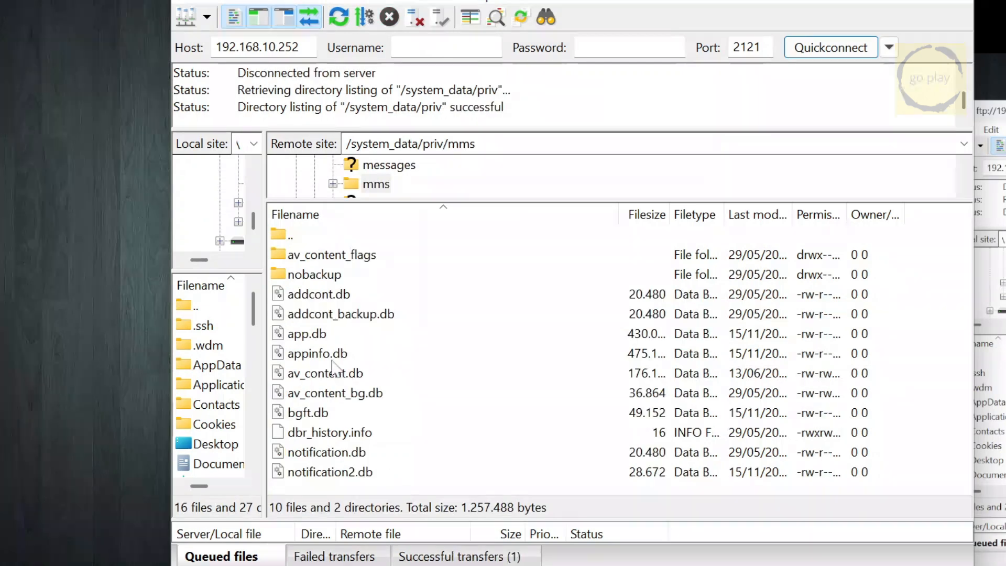
pyautogui.click(317, 353)
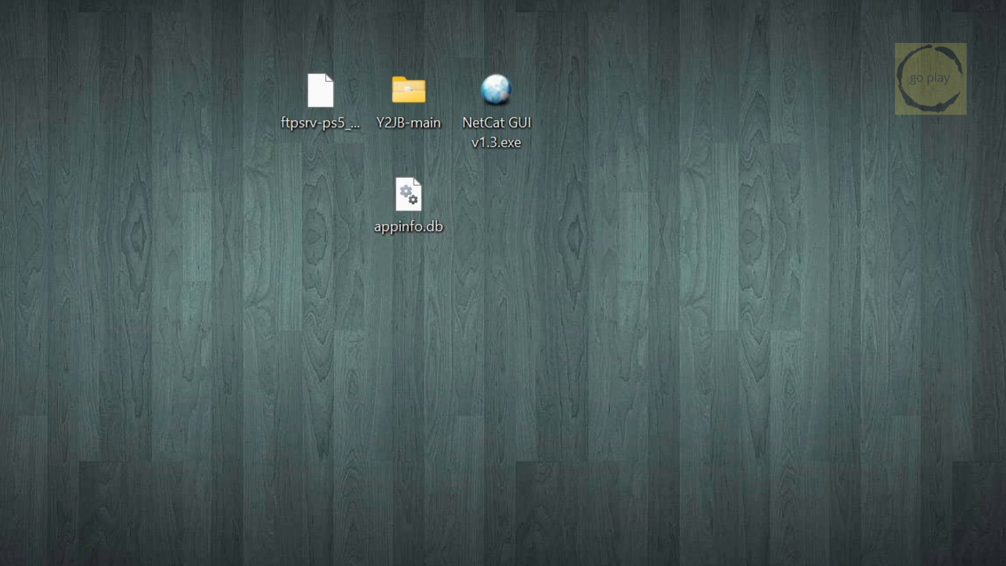
# Open the Y2JB-main folder and launch cmd from its address bar
pyautogui.click(408, 89)
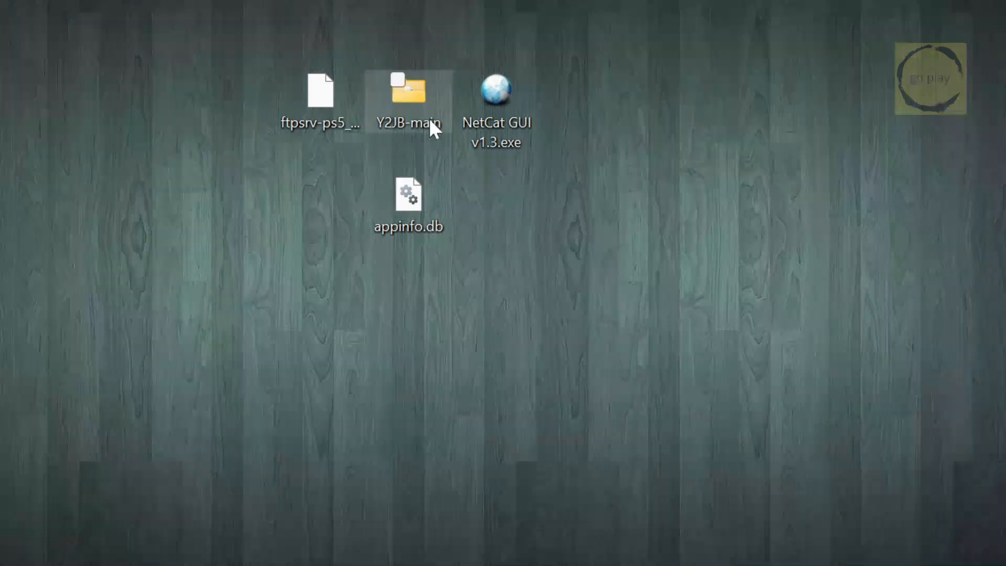
pyautogui.doubleClick(408, 93)
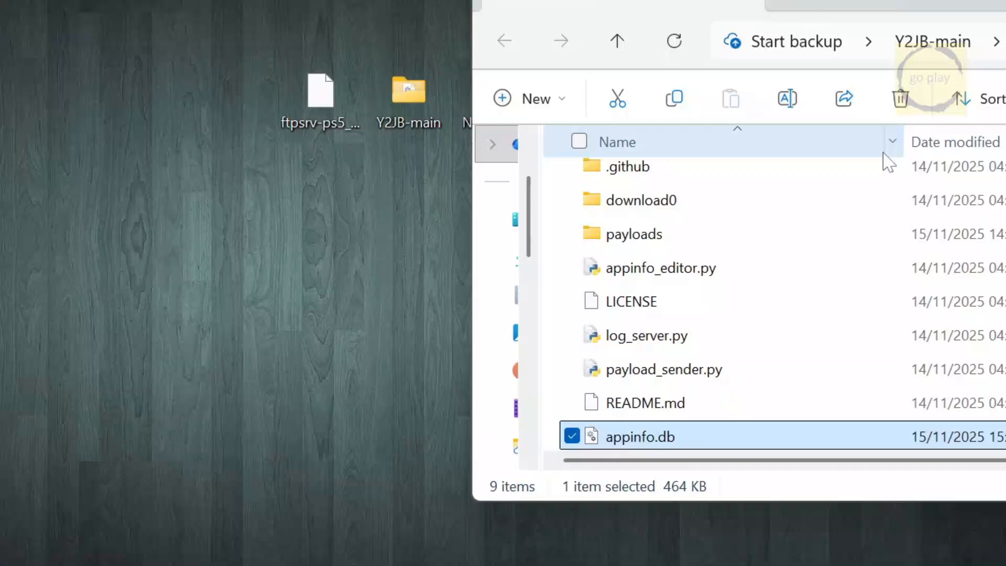
pyautogui.write('cmd')
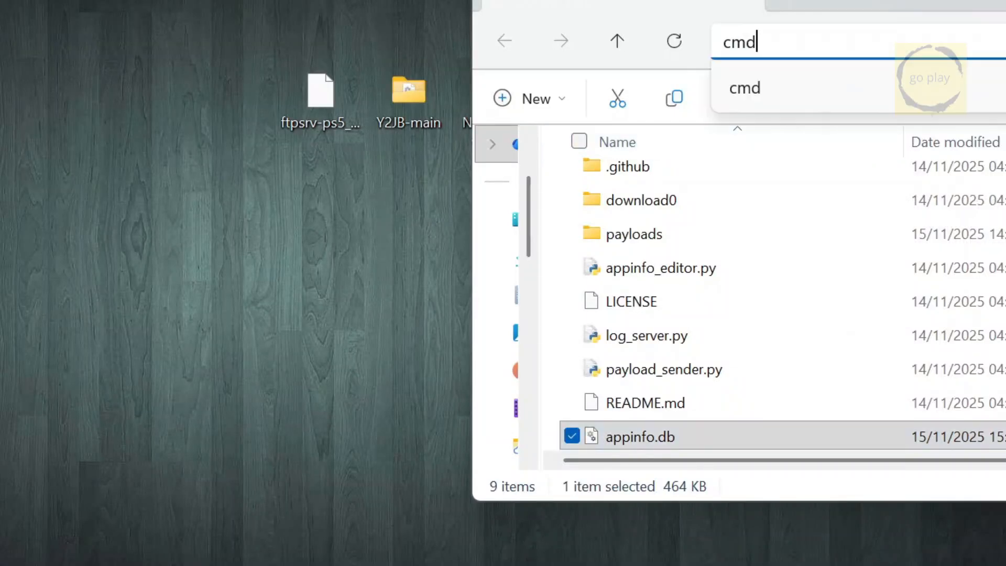
pyautogui.press('Enter')
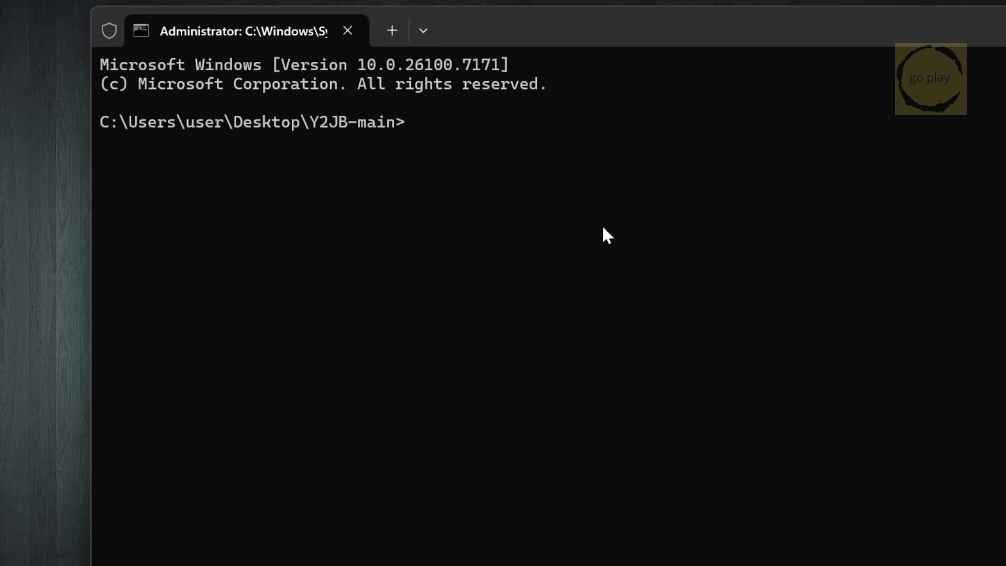
# Run python appinfo_editor.py and let it finish patching appinfo.db
pyautogui.write('python appinfo_editor.py')
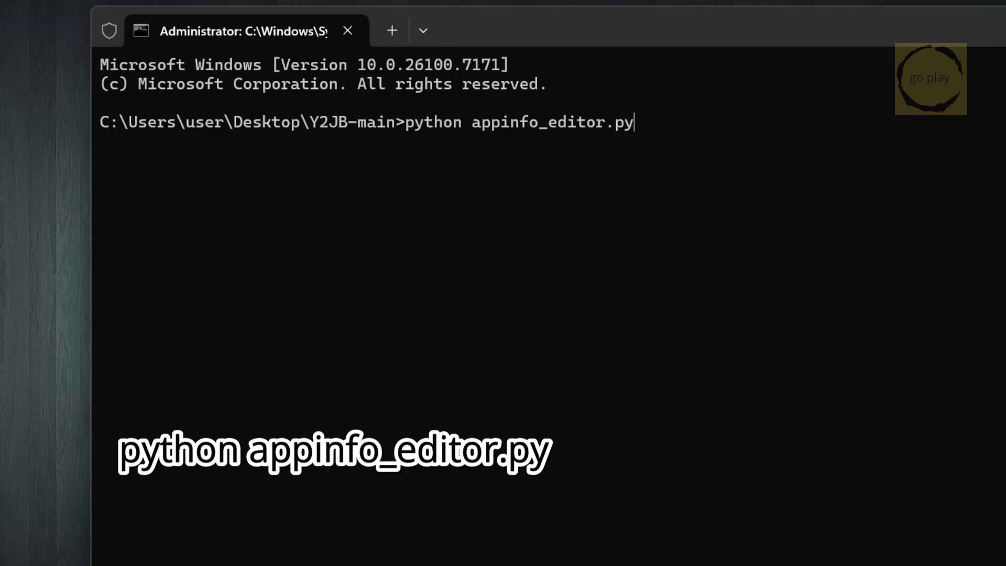
pyautogui.press('enter')
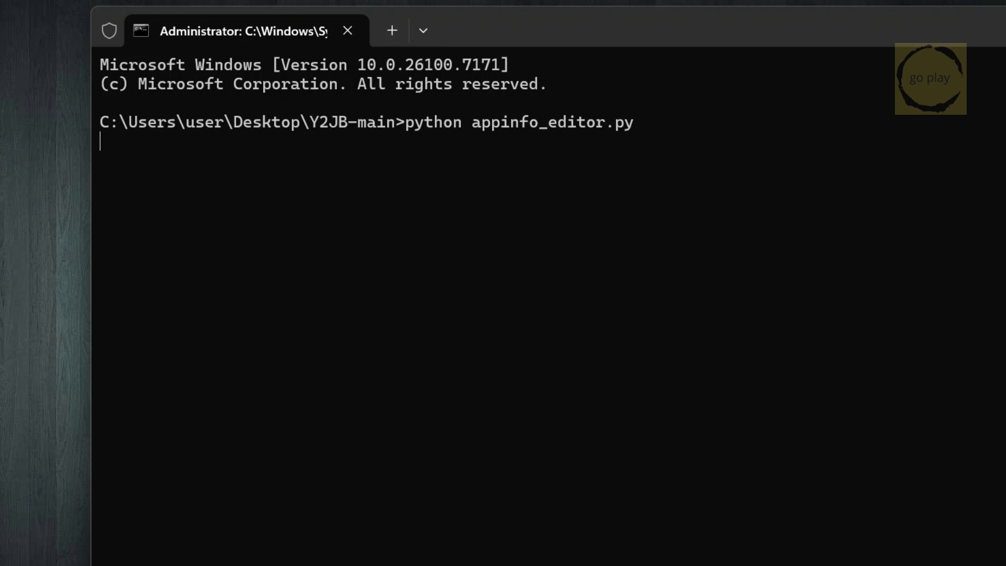
pyautogui.press('Enter')
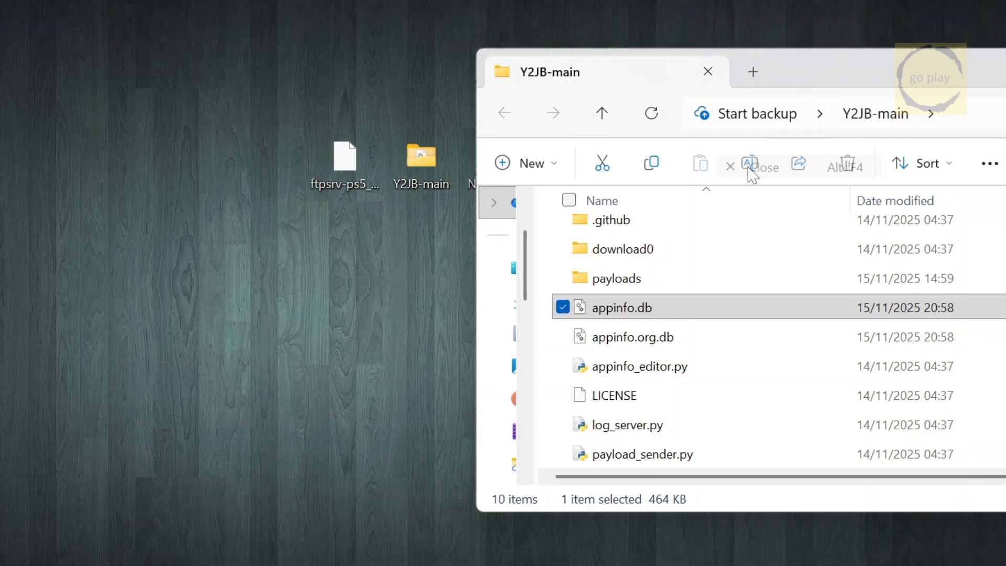
pyautogui.moveTo(635, 307)
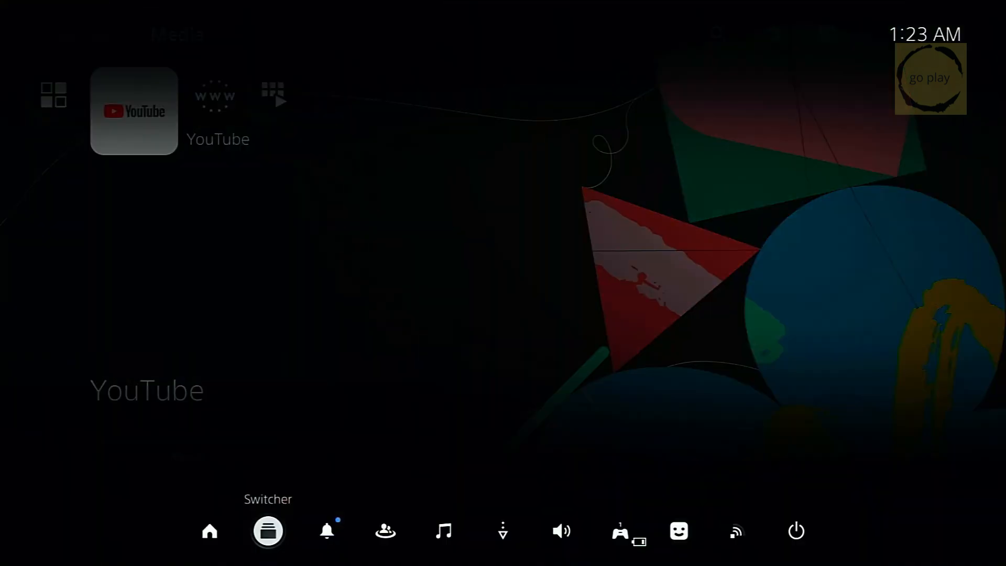
pyautogui.click(502, 531)
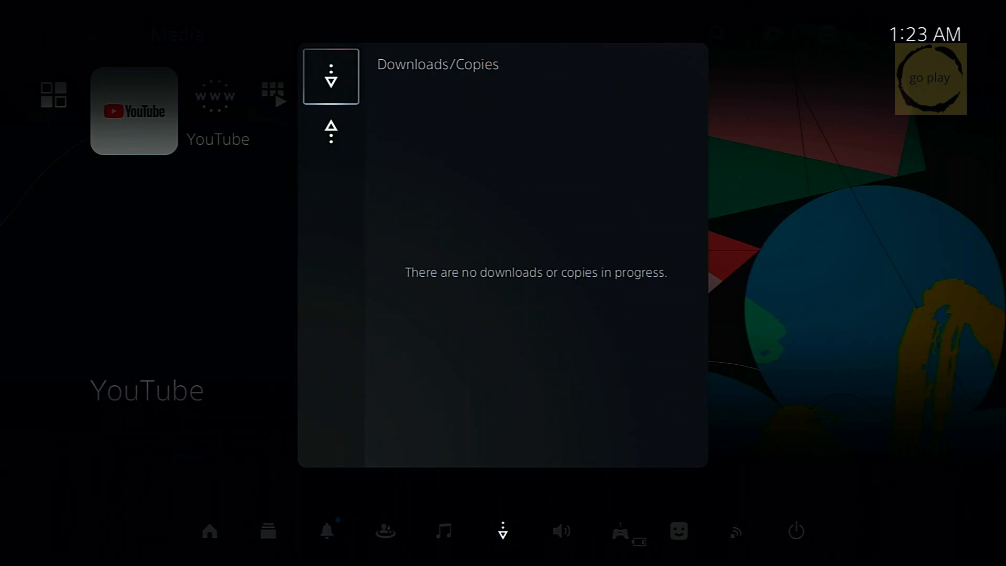
pyautogui.click(503, 530)
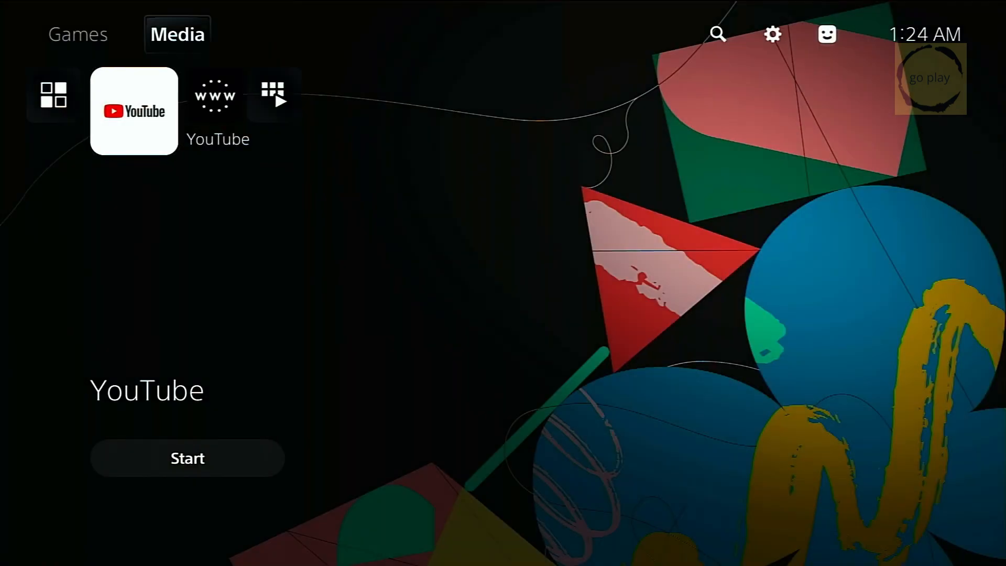
pyautogui.click(771, 34)
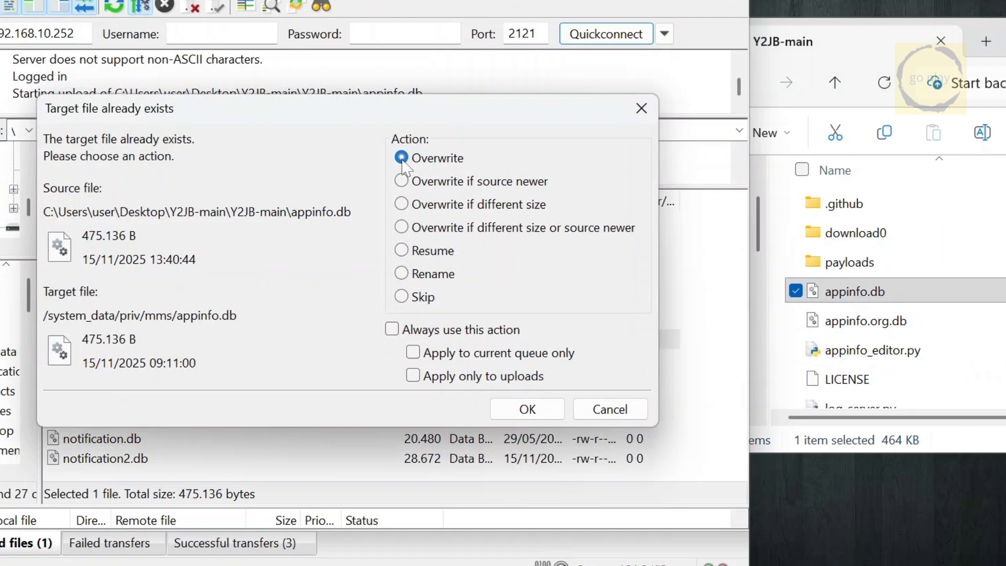
# Overwrite the console's existing appinfo.db with the patched copy
pyautogui.click(527, 410)
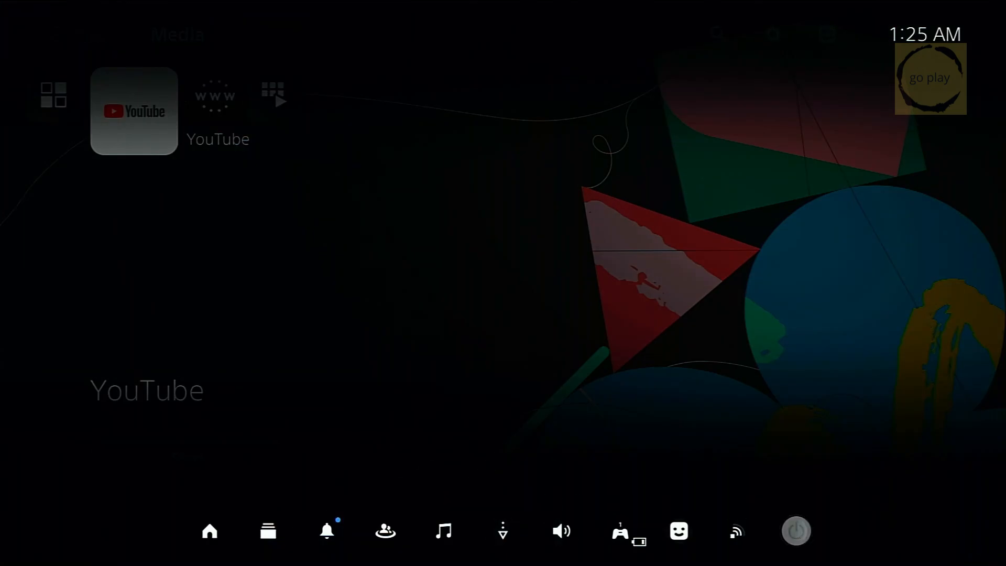
# Restart the PS5, pick the user, launch YouTube from Media and dismiss the PSN message
pyautogui.click(796, 531)
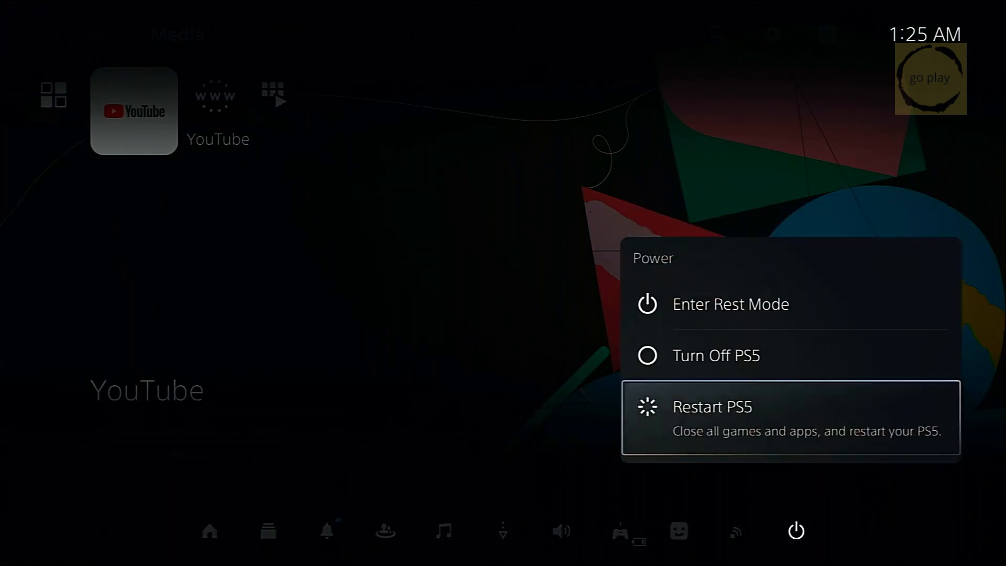
pyautogui.click(712, 406)
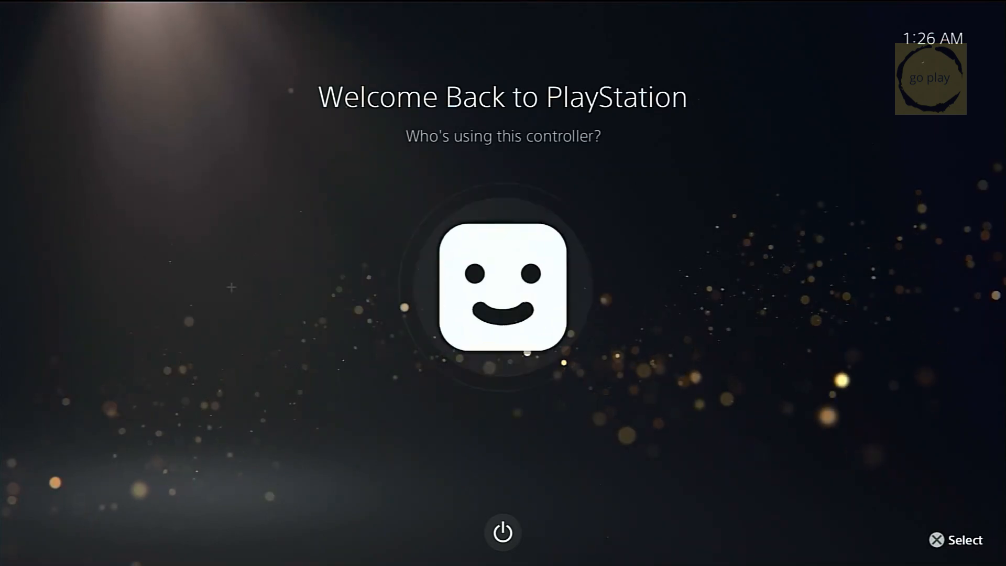
pyautogui.click(503, 289)
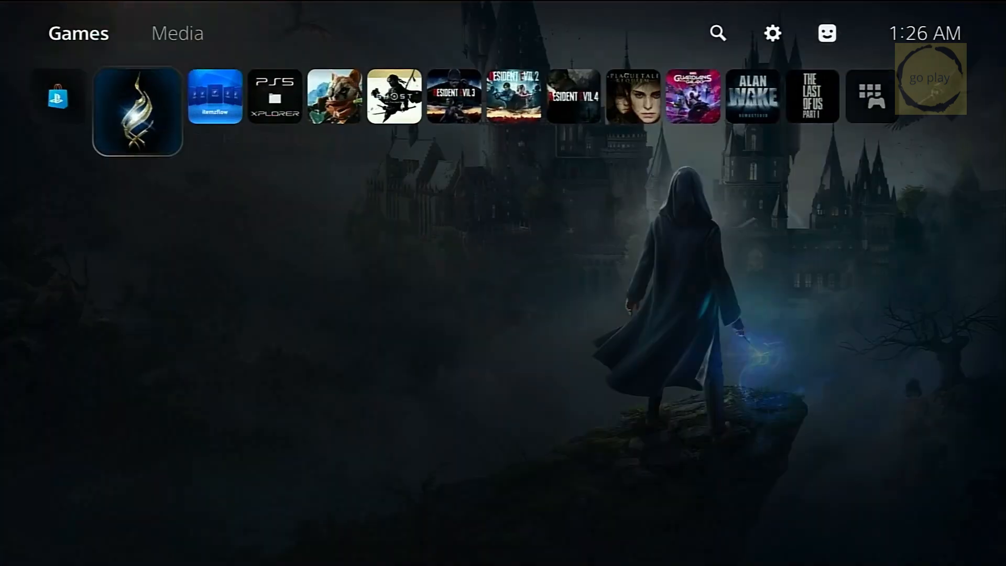
pyautogui.click(177, 33)
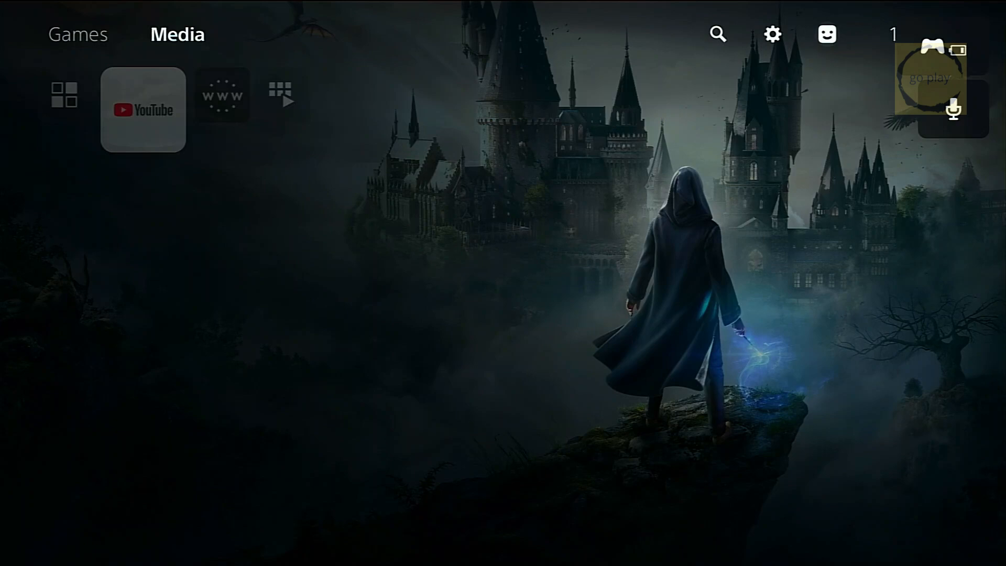
pyautogui.click(143, 109)
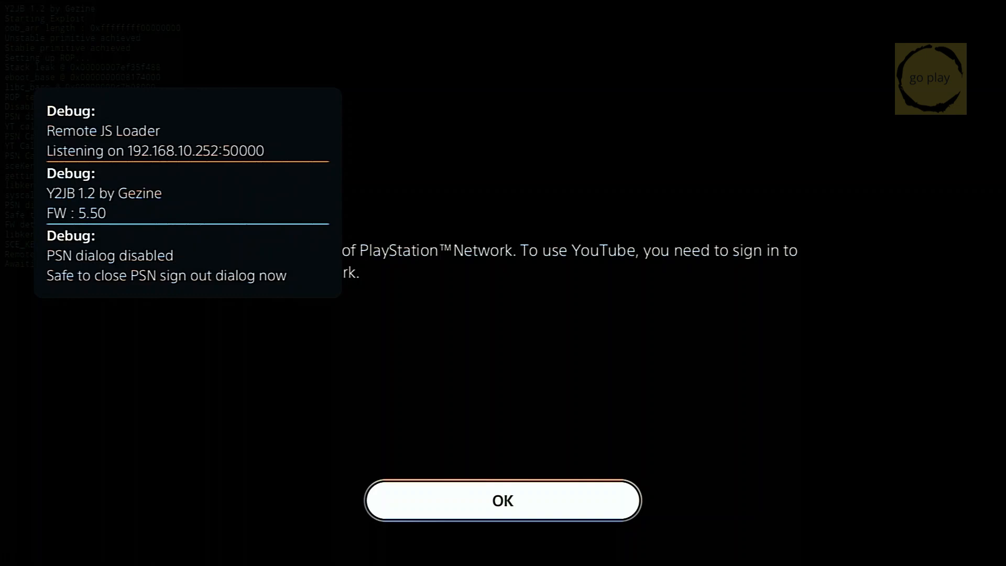
pyautogui.click(503, 500)
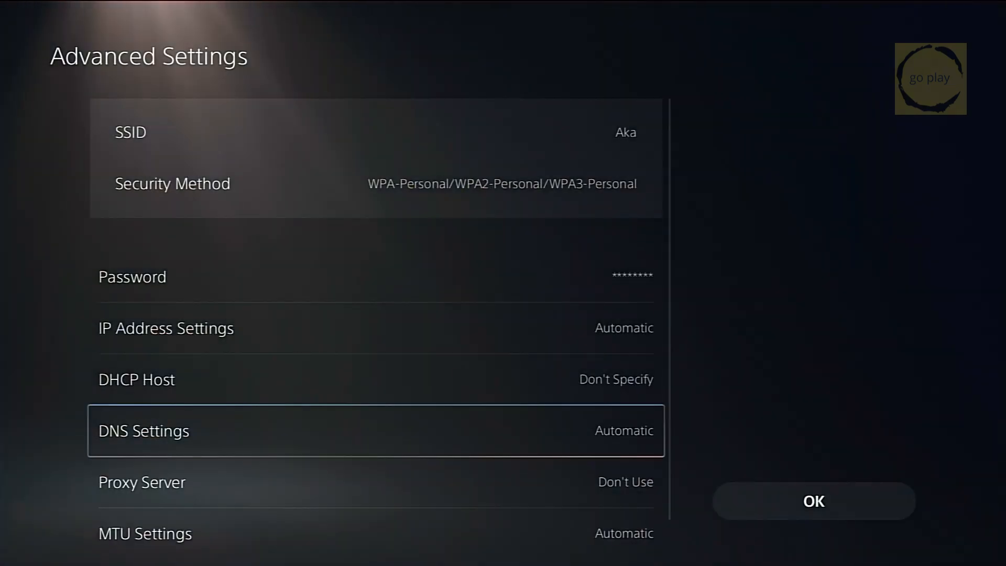
# Check the Wi-Fi advanced network DNS settings, then reach Power and the Games home
pyautogui.click(812, 501)
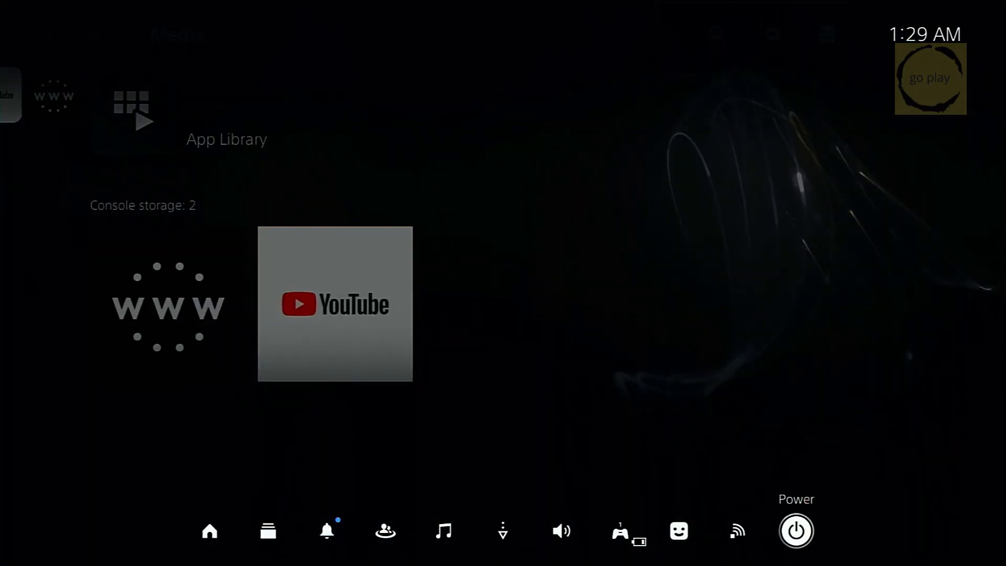
pyautogui.click(795, 531)
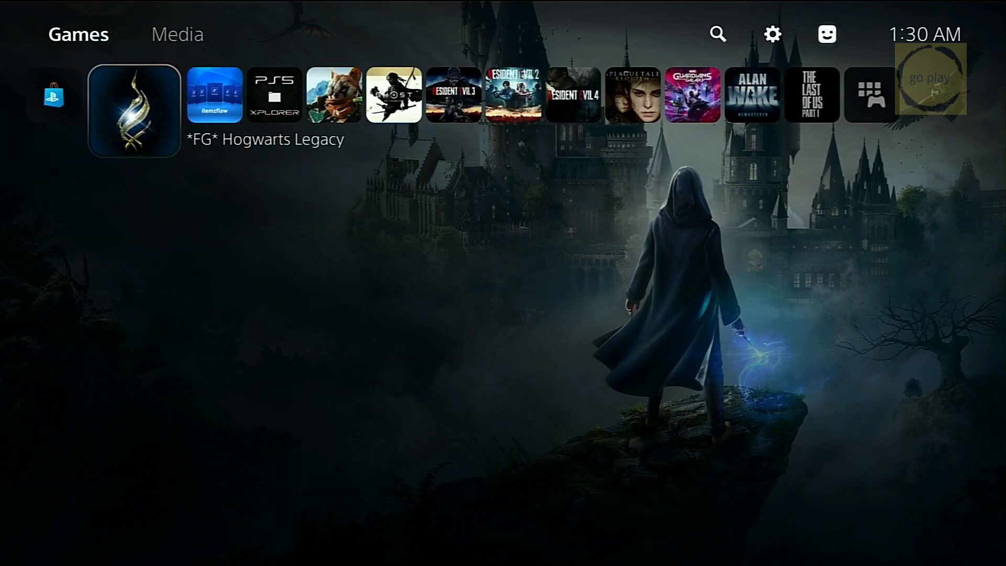
# Try going online from the Media home and dismiss the NW-102249-8 error
pyautogui.click(177, 34)
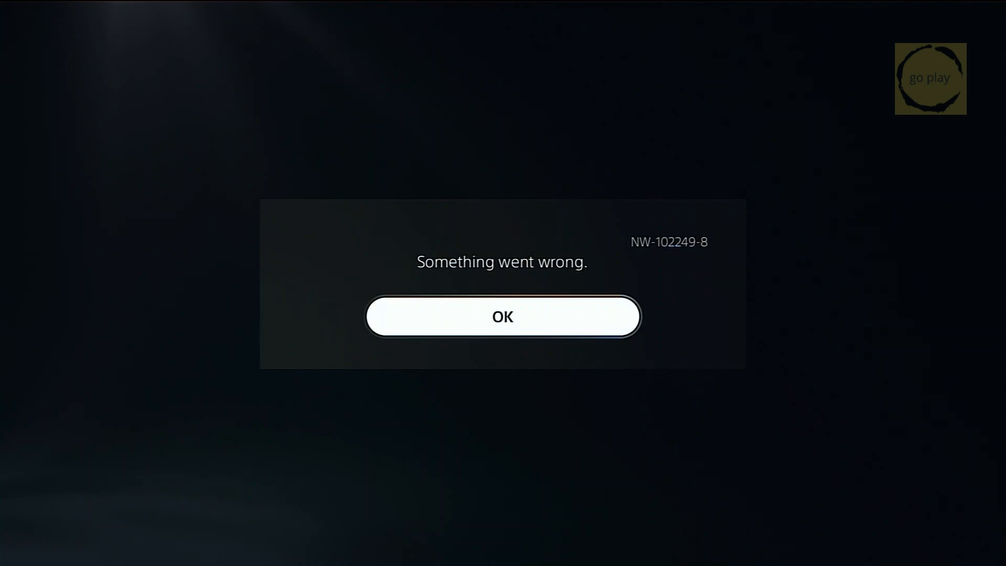
pyautogui.click(503, 316)
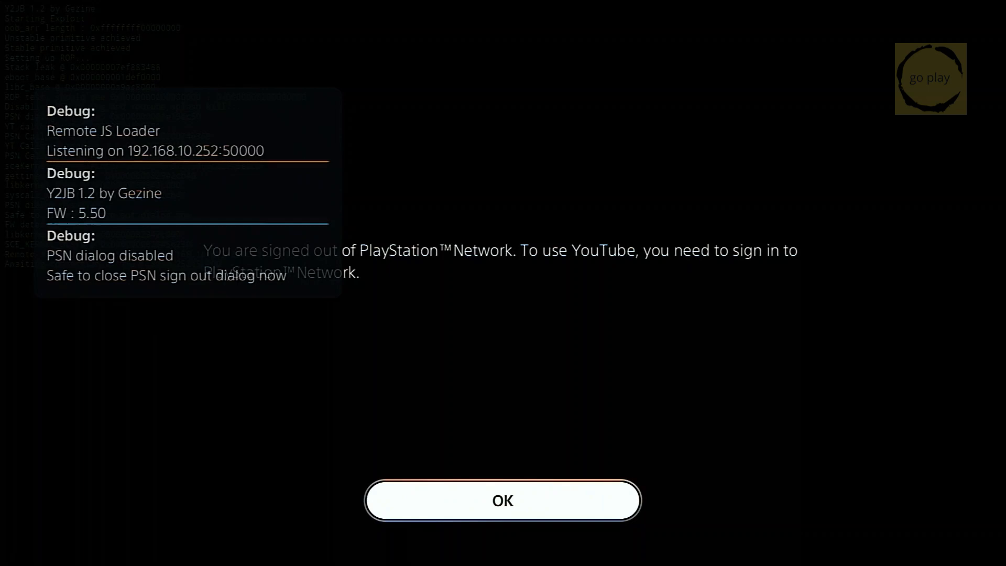
# Dismiss the PSN sign-out notice so the Y2JB Remote JS Loader awaits 192.168.10.252:50000
pyautogui.click(503, 500)
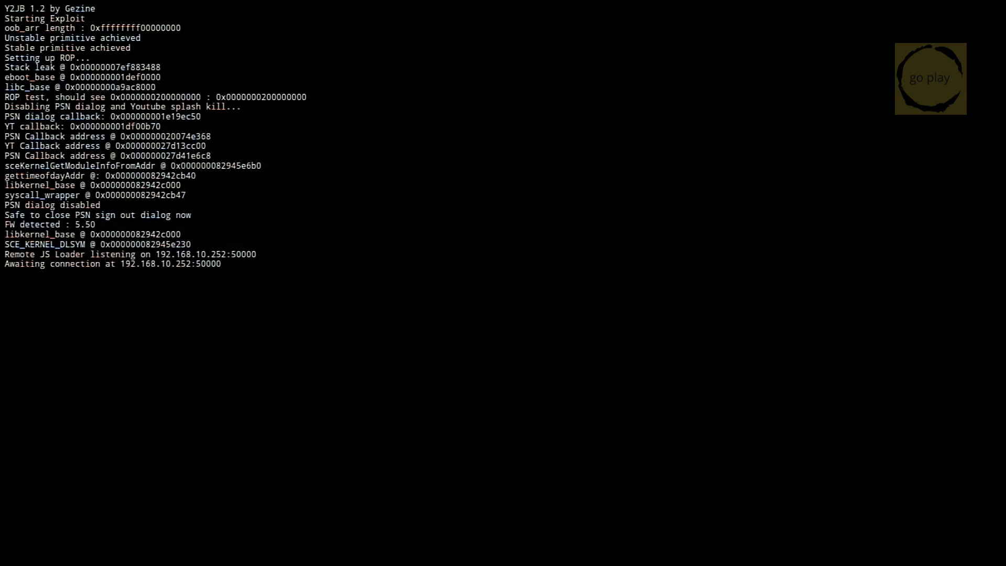